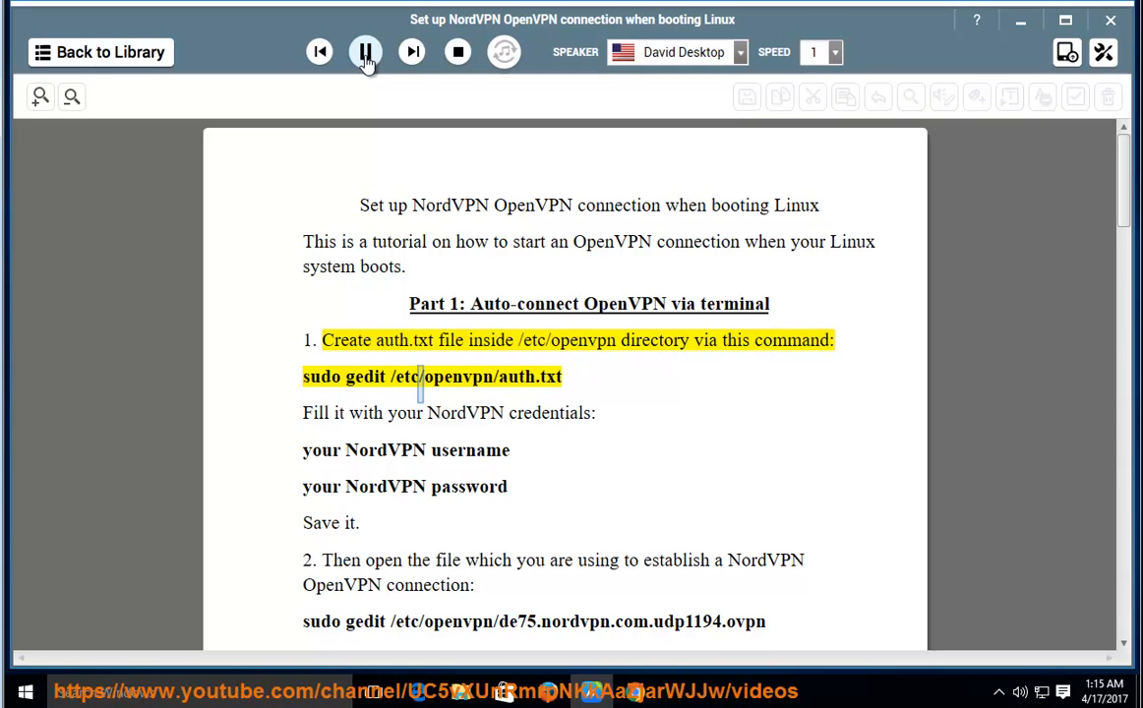
Pause the read-aloud right after step 1's command for creating auth.txt.
click(365, 51)
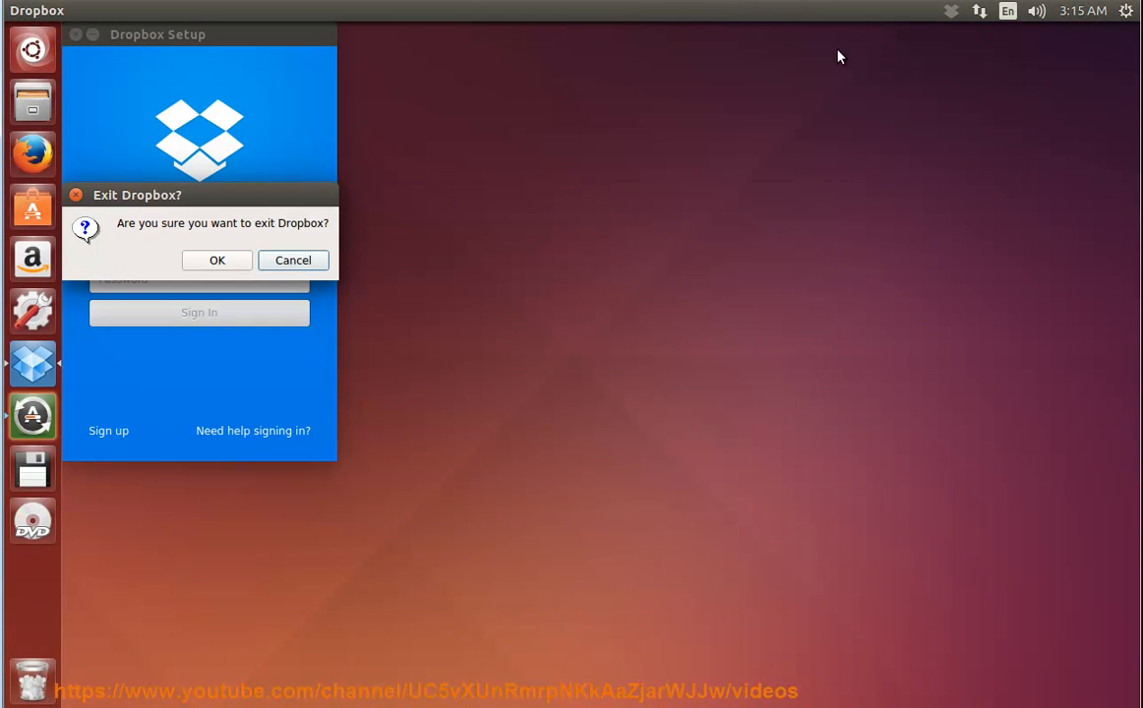
Confirm and quit Dropbox, then search the Dash for 'ter'.
click(216, 260)
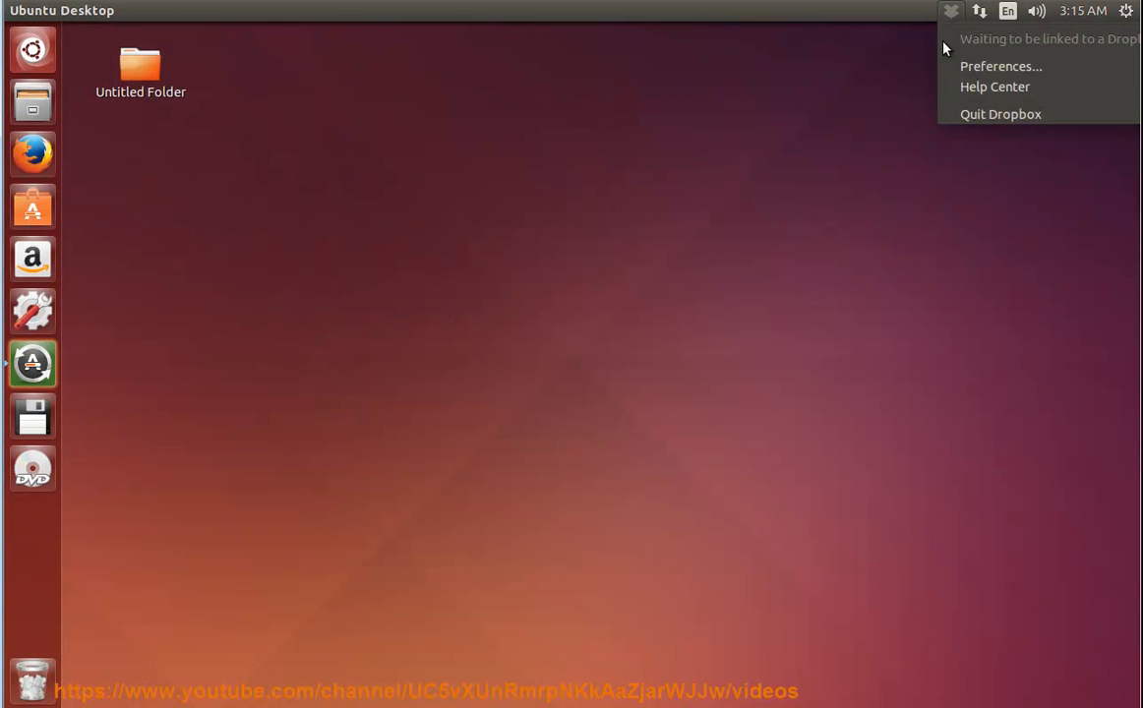
click(138, 66)
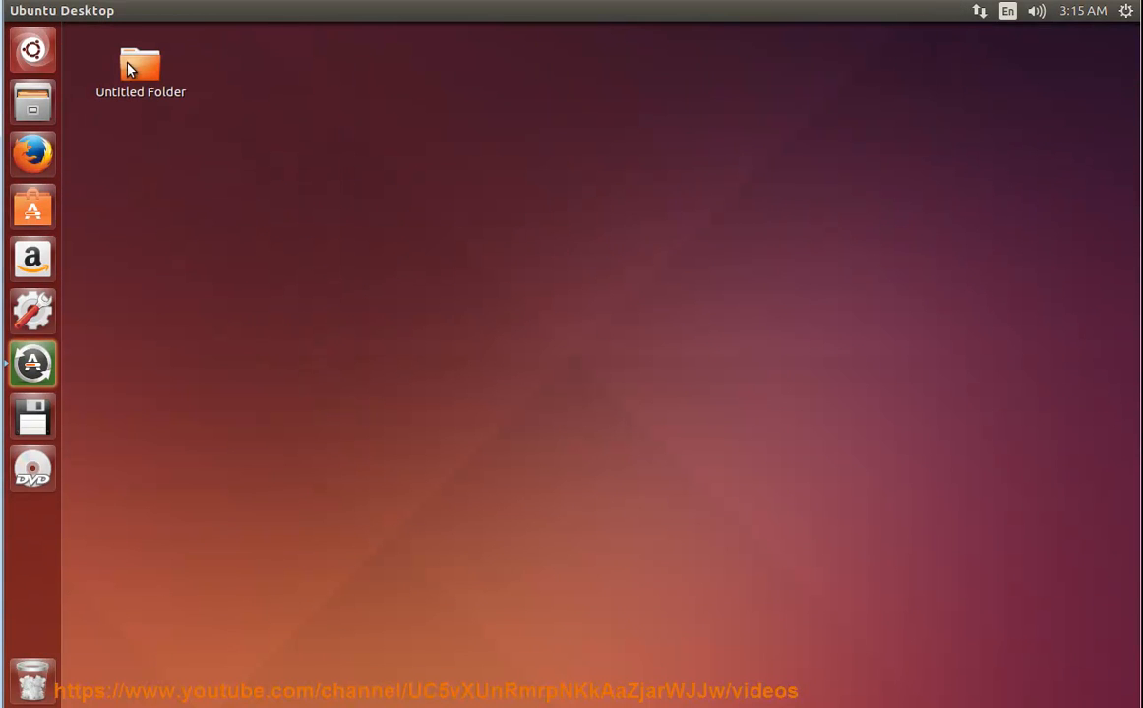
text(ter)
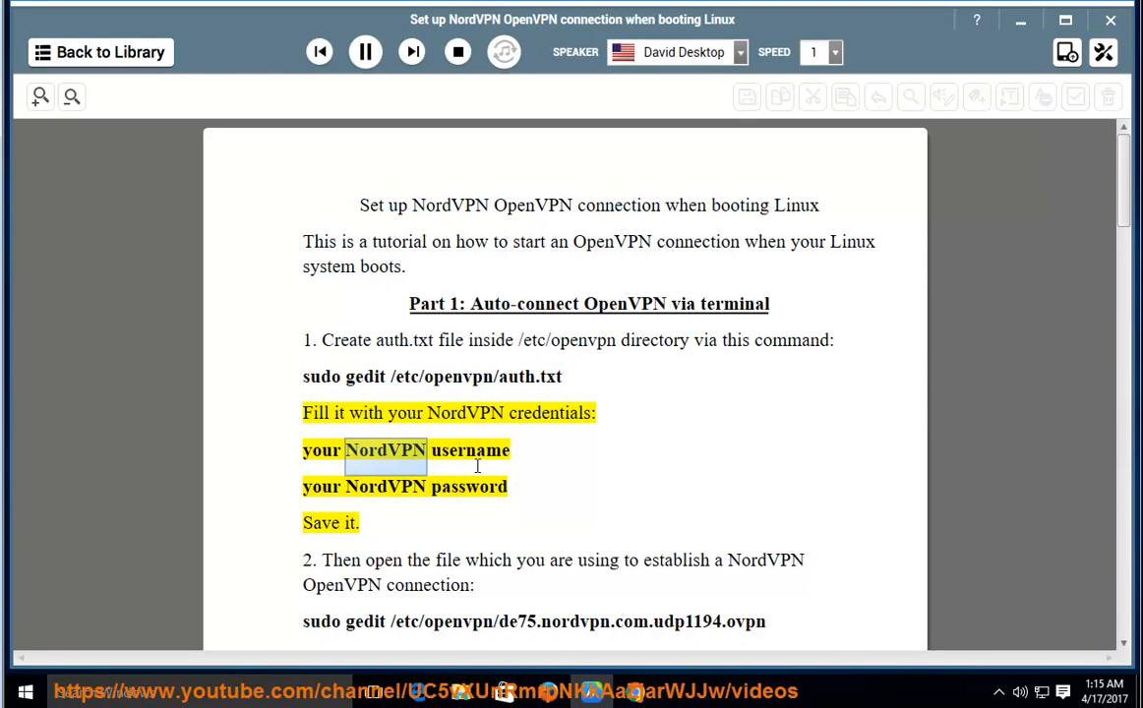
Let the guide read the auth.txt username and password lines, clicking the credential text.
double_click(469, 487)
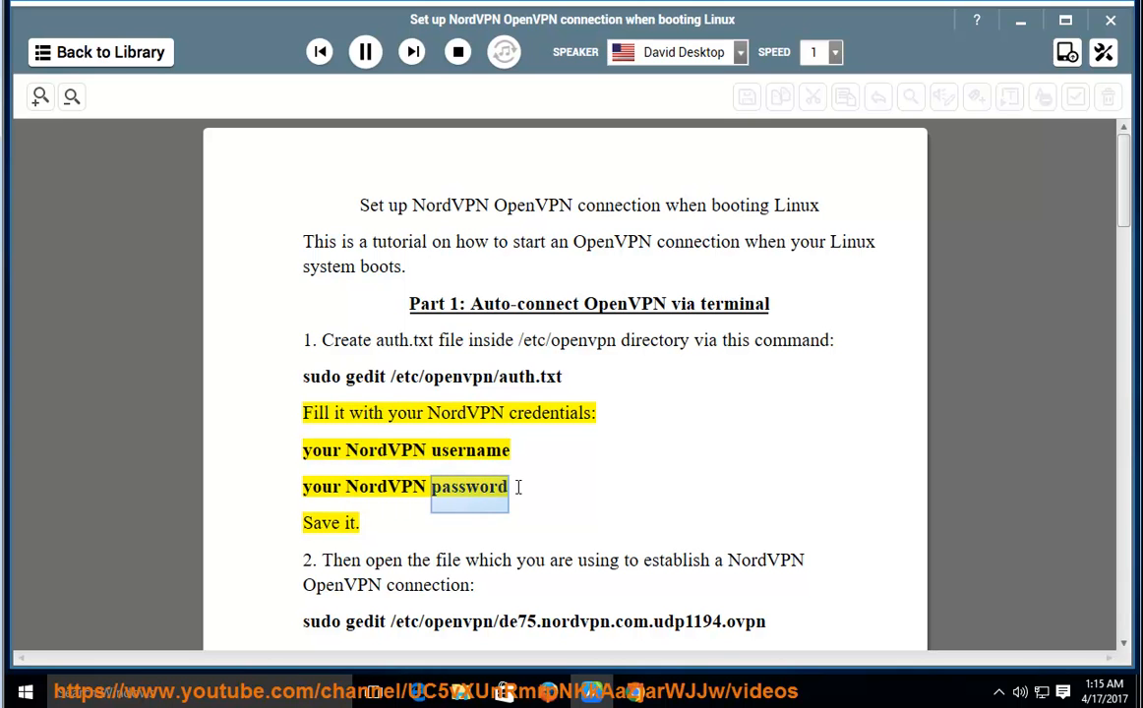
click(365, 52)
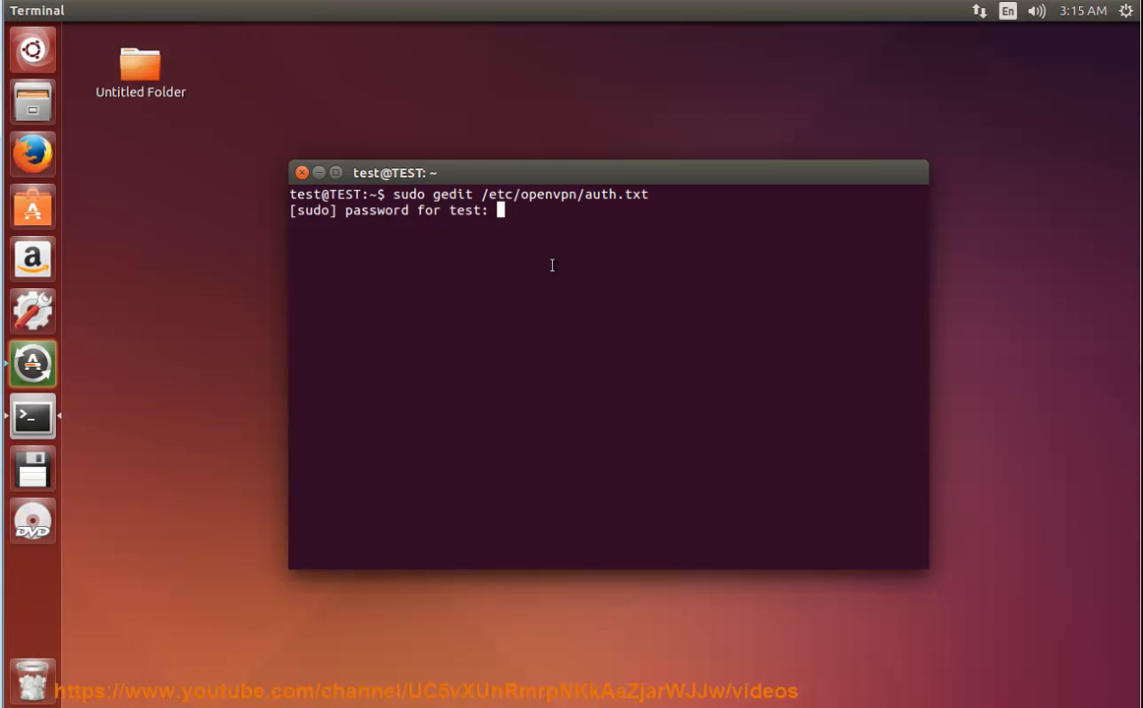
Submit the sudo password, paste the two credential lines into auth.txt, and save.
key(Return)
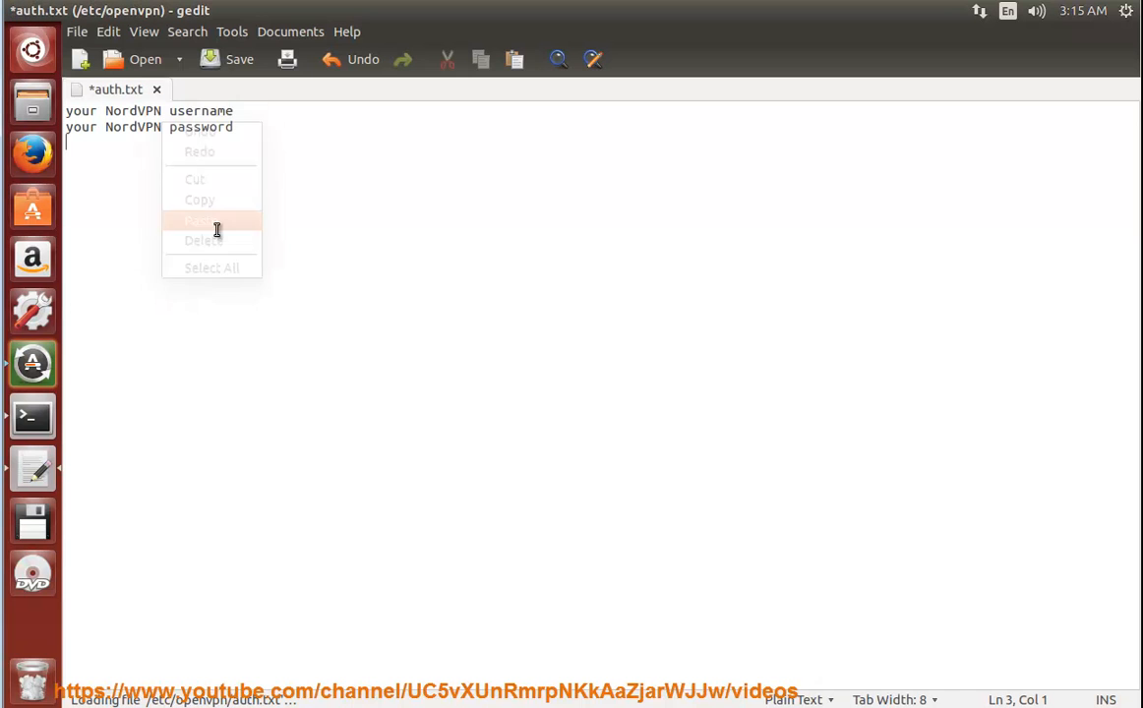
click(519, 96)
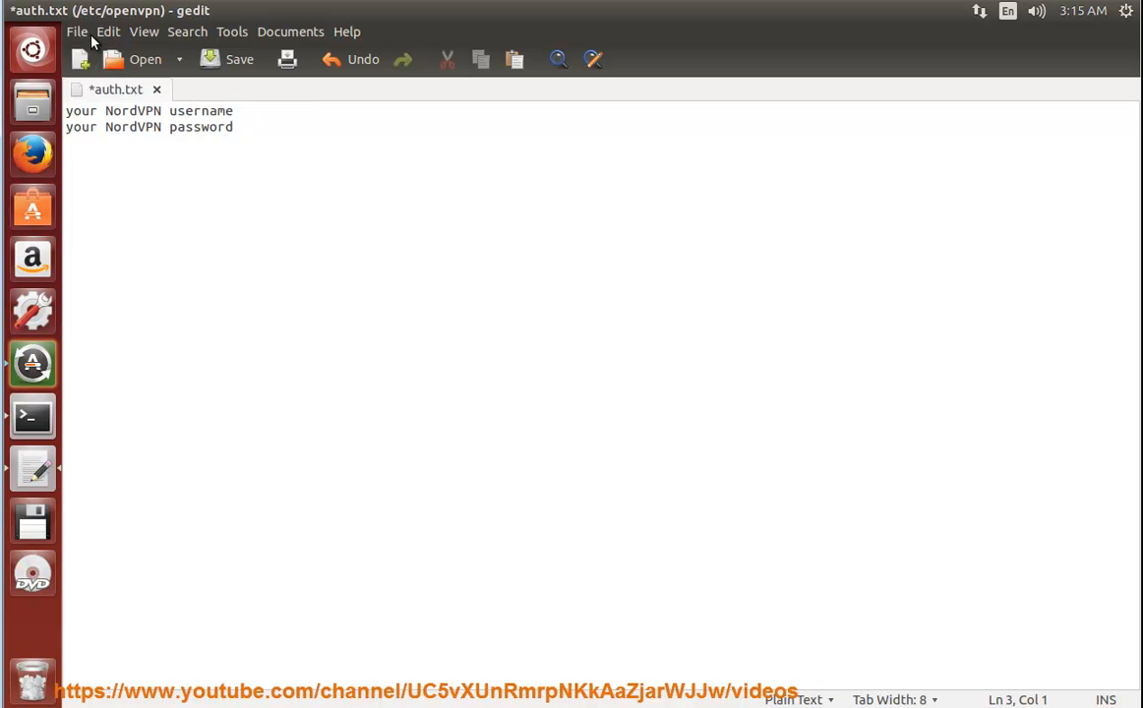
click(239, 59)
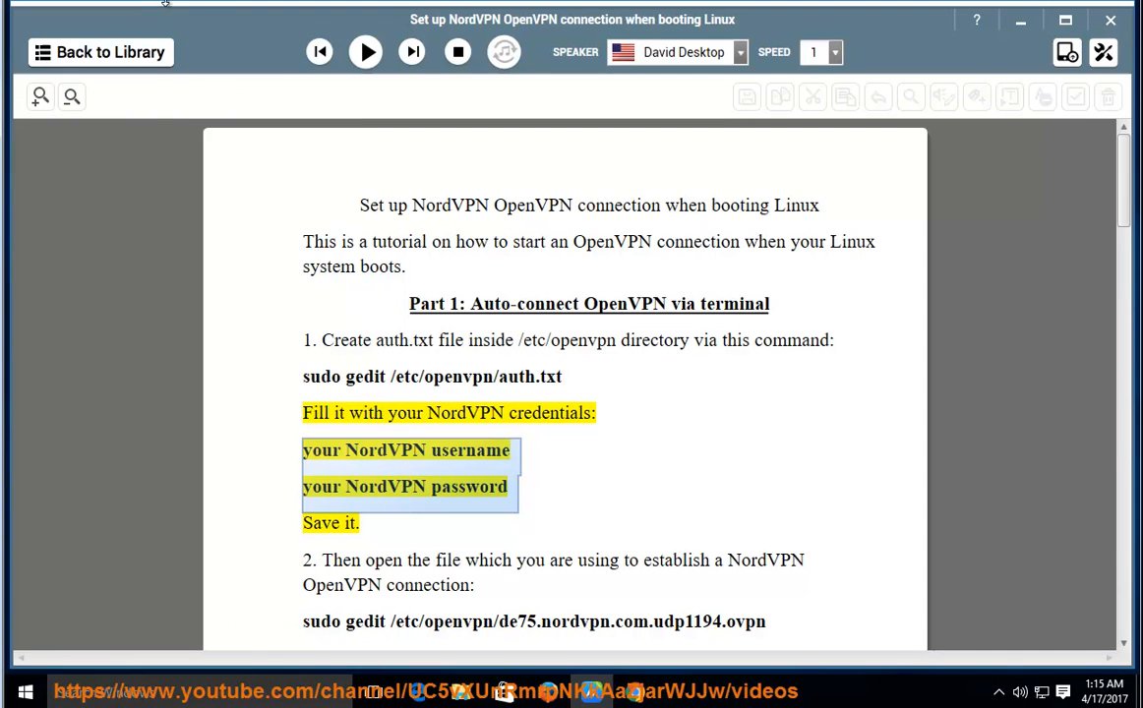
Resume reading and stop after step 2's .ovpn file editing command.
click(364, 51)
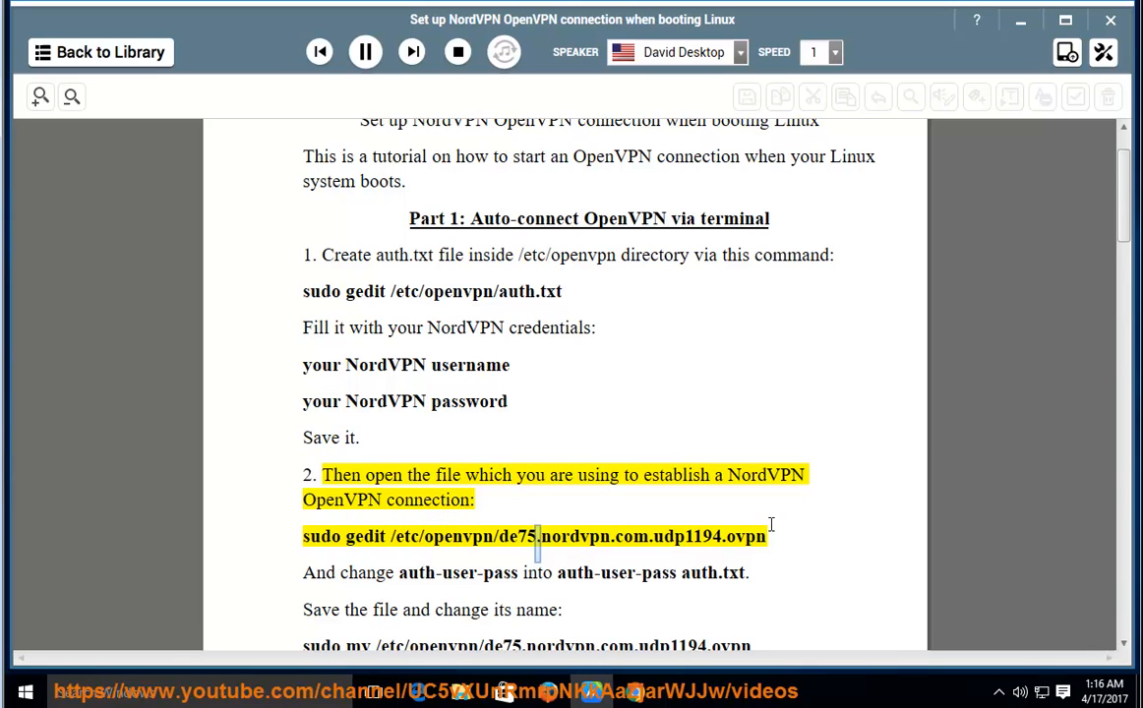
double_click(685, 536)
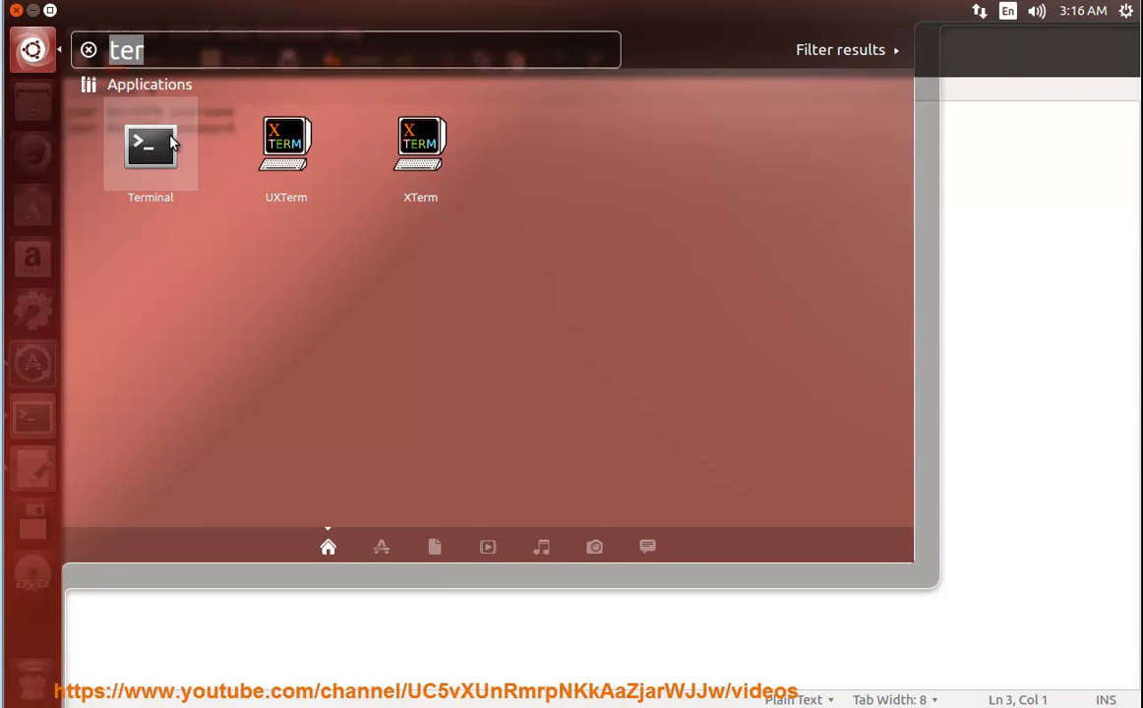
Run sudo gedit /etc/openvpn/de75.nordvpn.com.udp1194.ovpn in Terminal, then resume the guide.
click(150, 144)
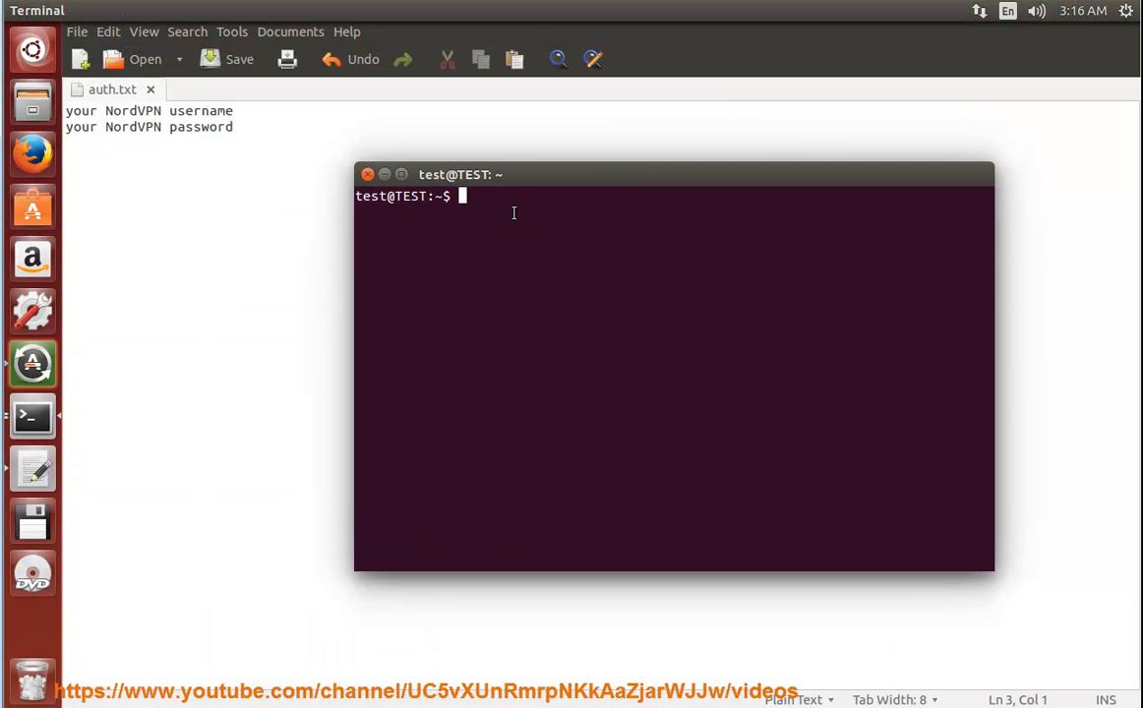
text(sudo gedit /etc/openvpn/de75.nordvpn.com.udp1194.ovpn)
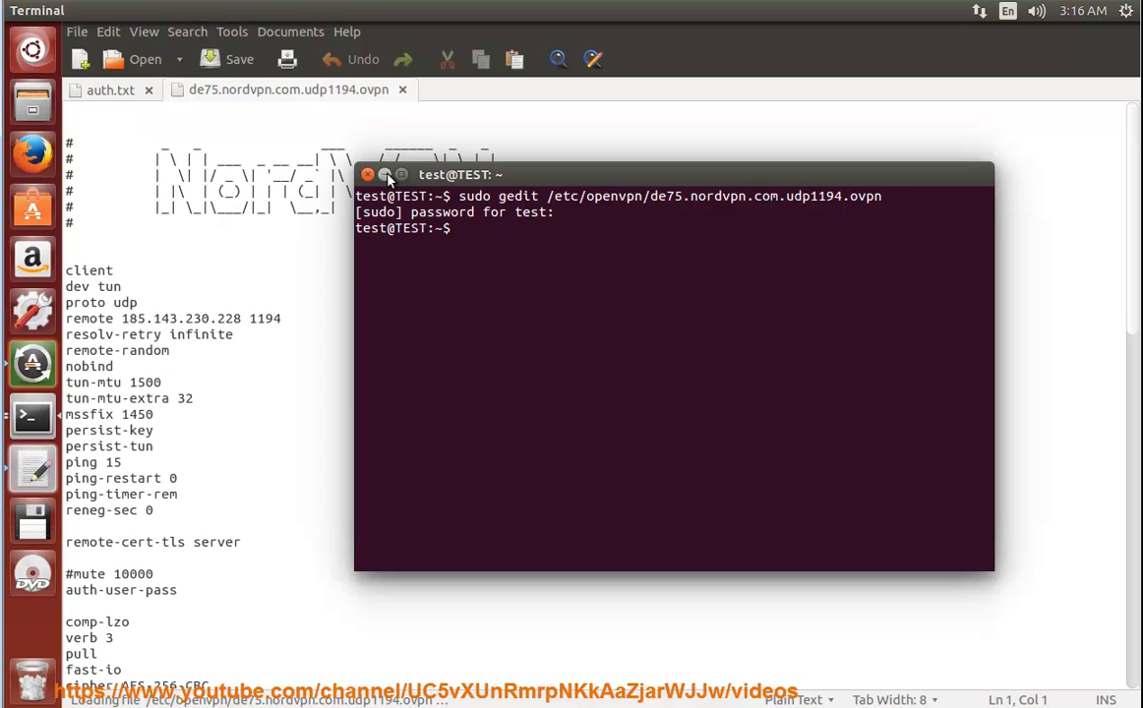
click(367, 174)
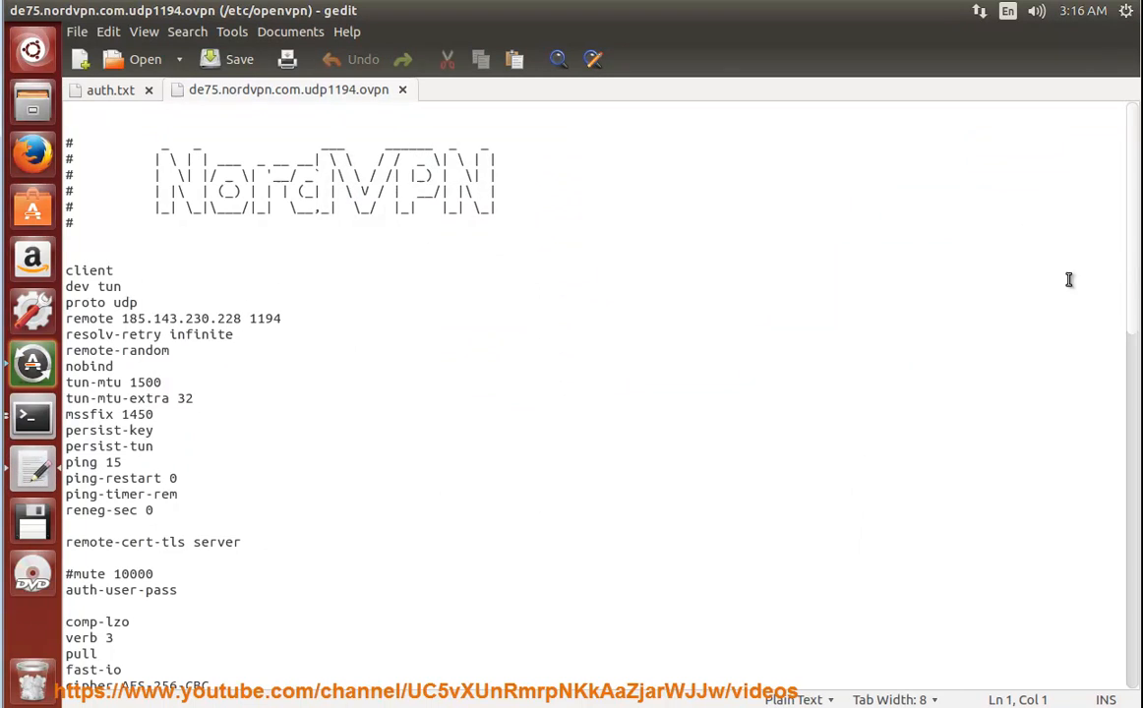
scroll(down, 3)
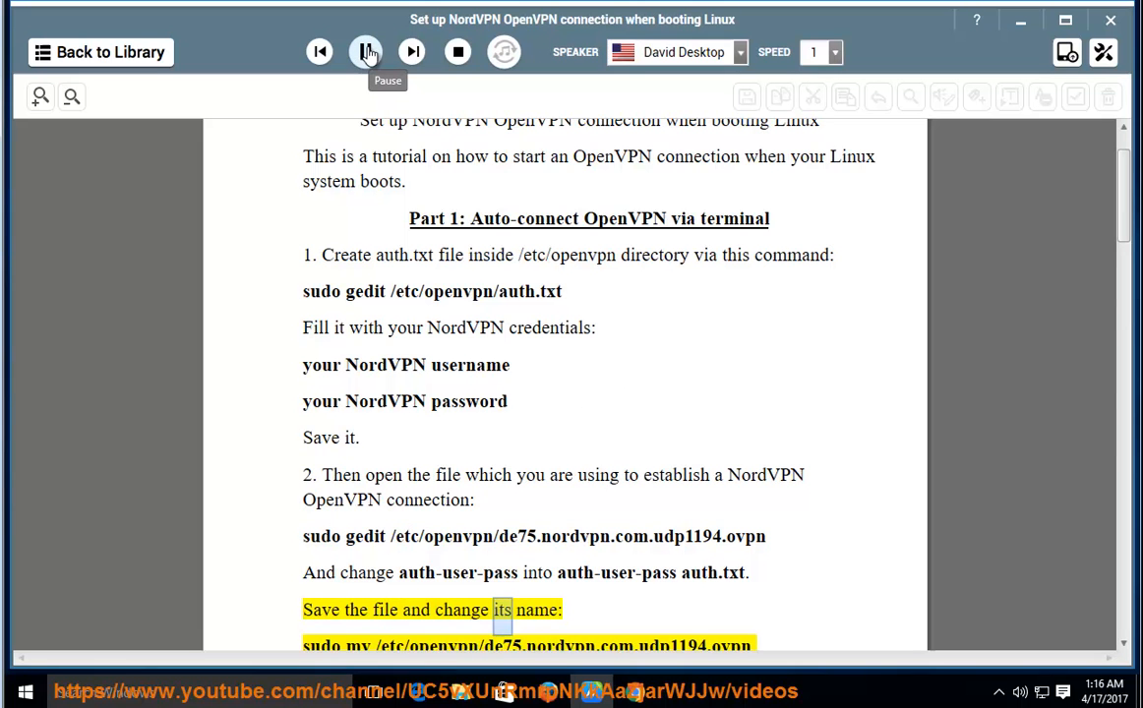
click(364, 52)
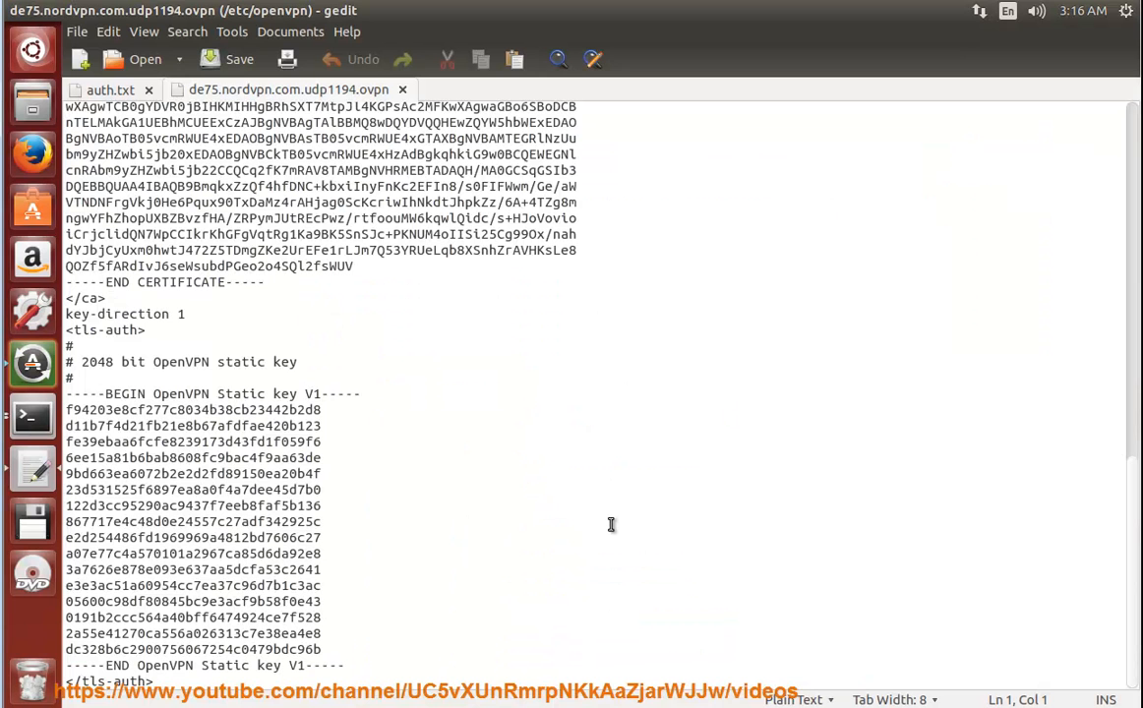
mouse_move(768, 608)
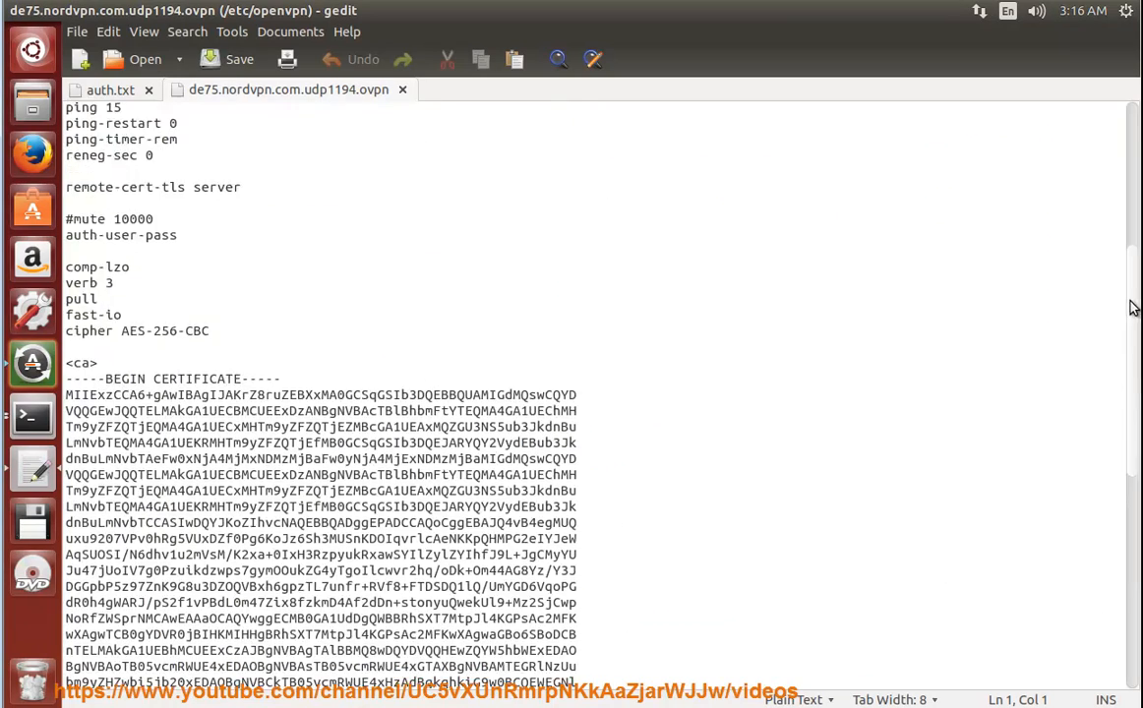
Search the .ovpn file for 'au' to reach the auth-user-pass line.
scroll(up, 3)
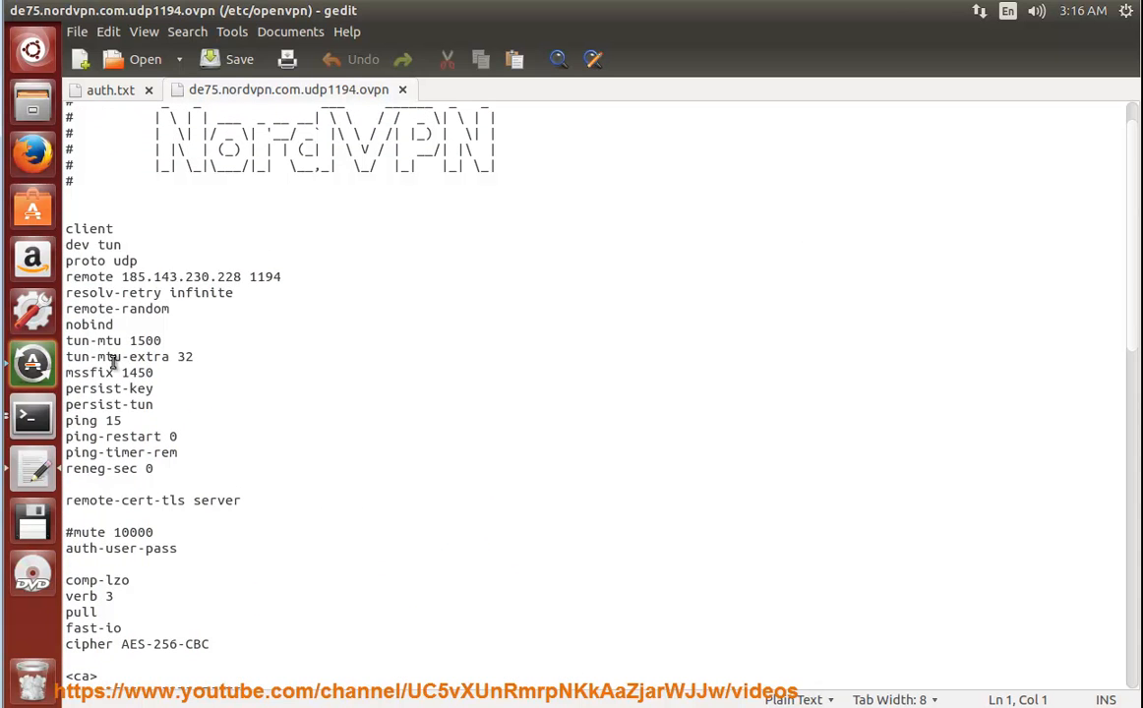
key(ctrl+f)
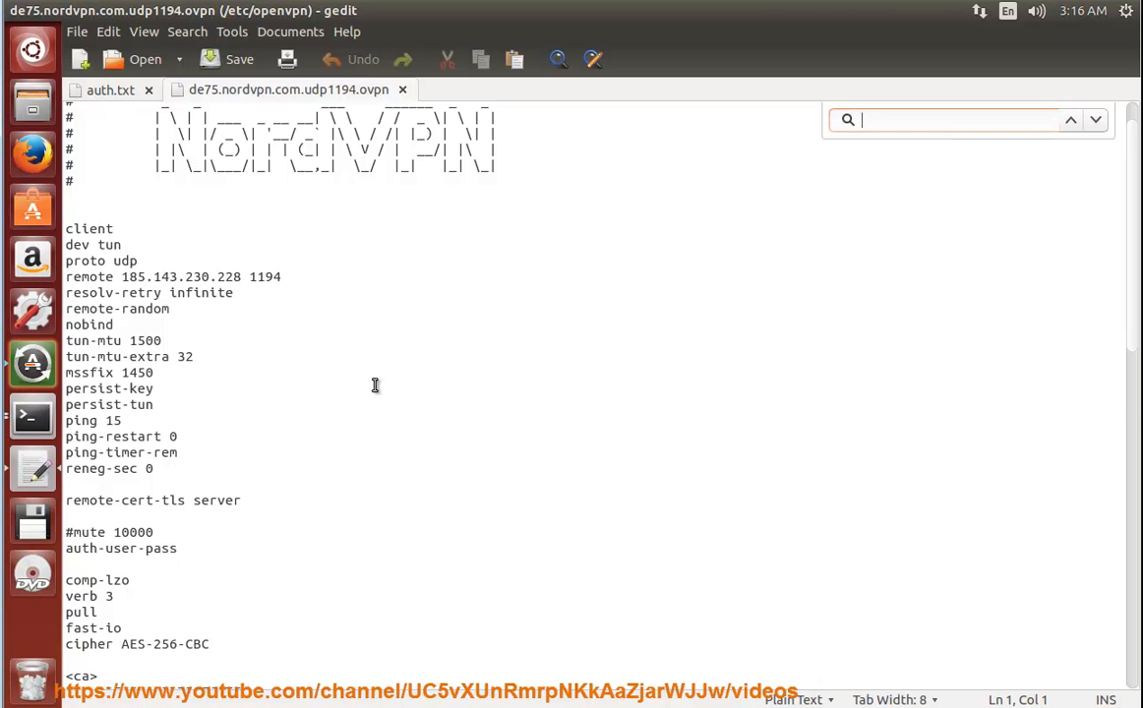
text(au)
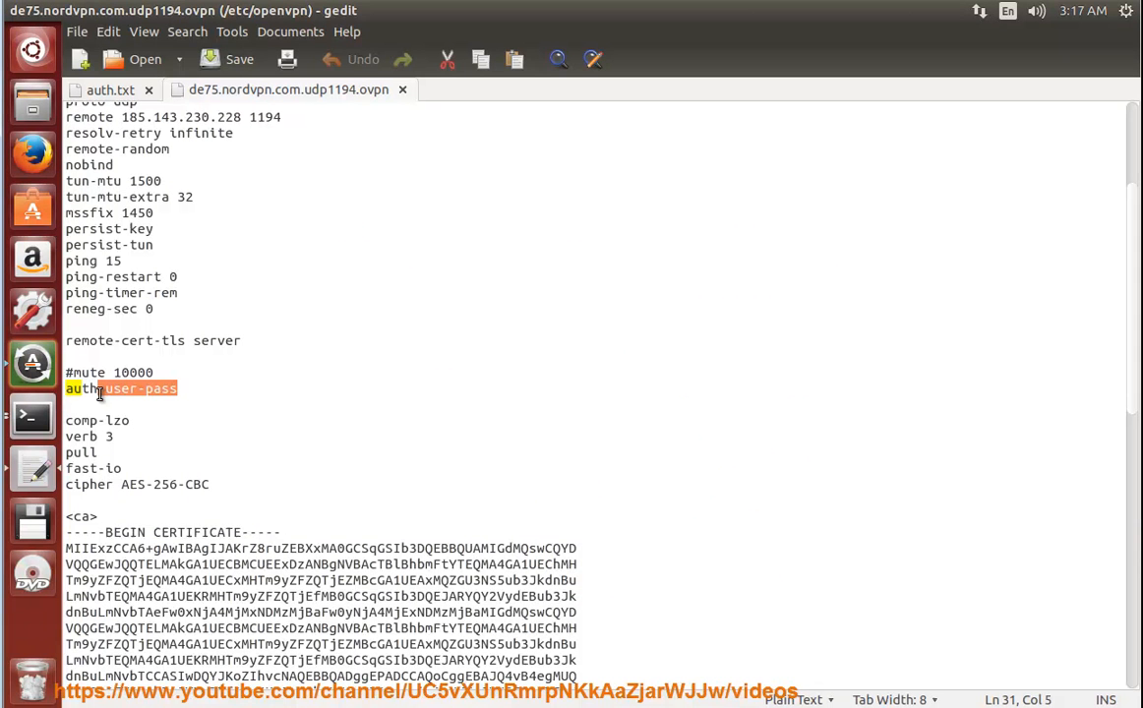
right_click(98, 393)
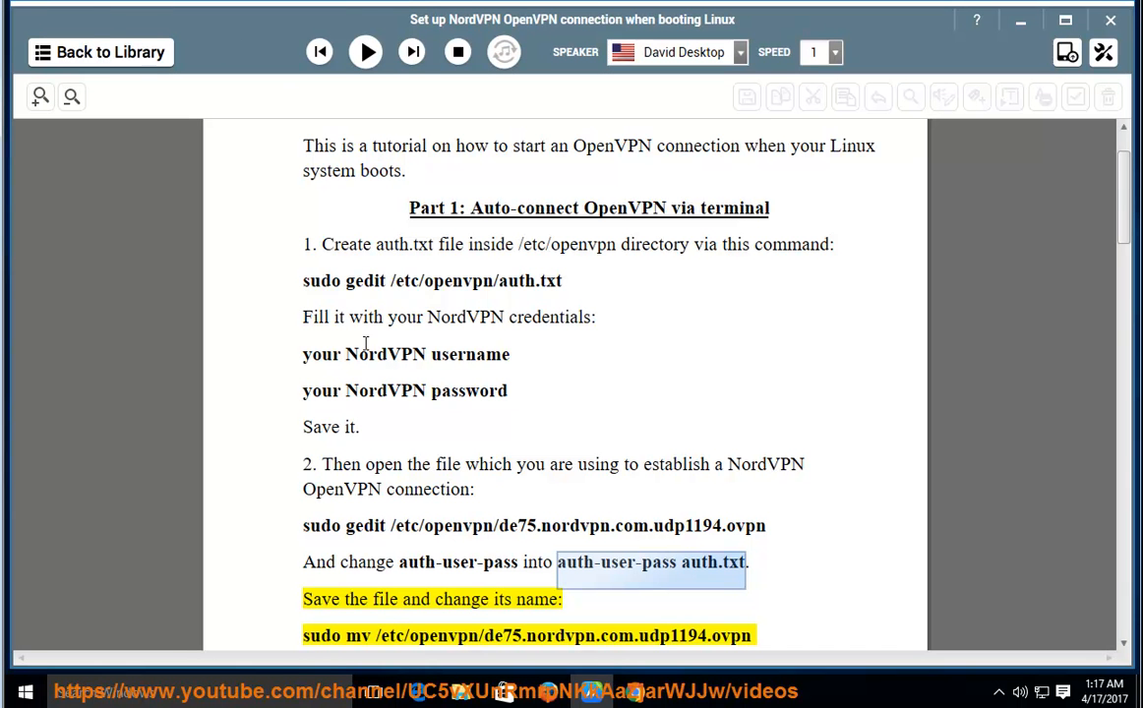
Select the sudo mv rename command and play it aloud, pausing at de75.conf.
scroll(down, 3)
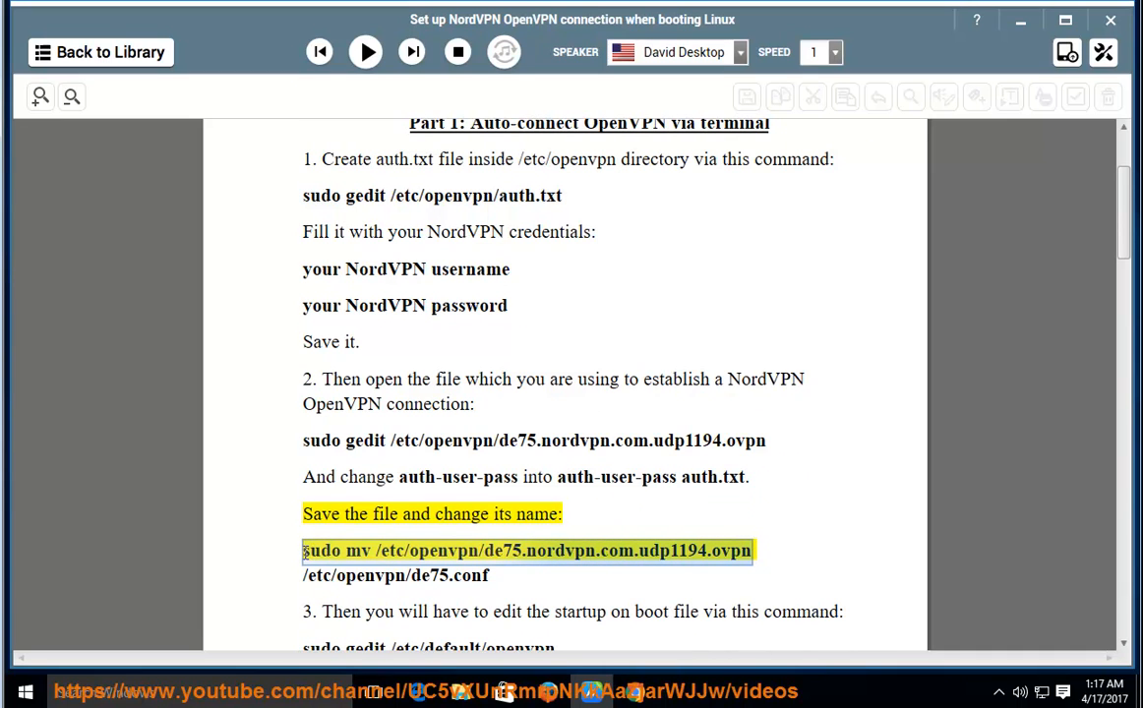
drag(303, 550, 489, 575)
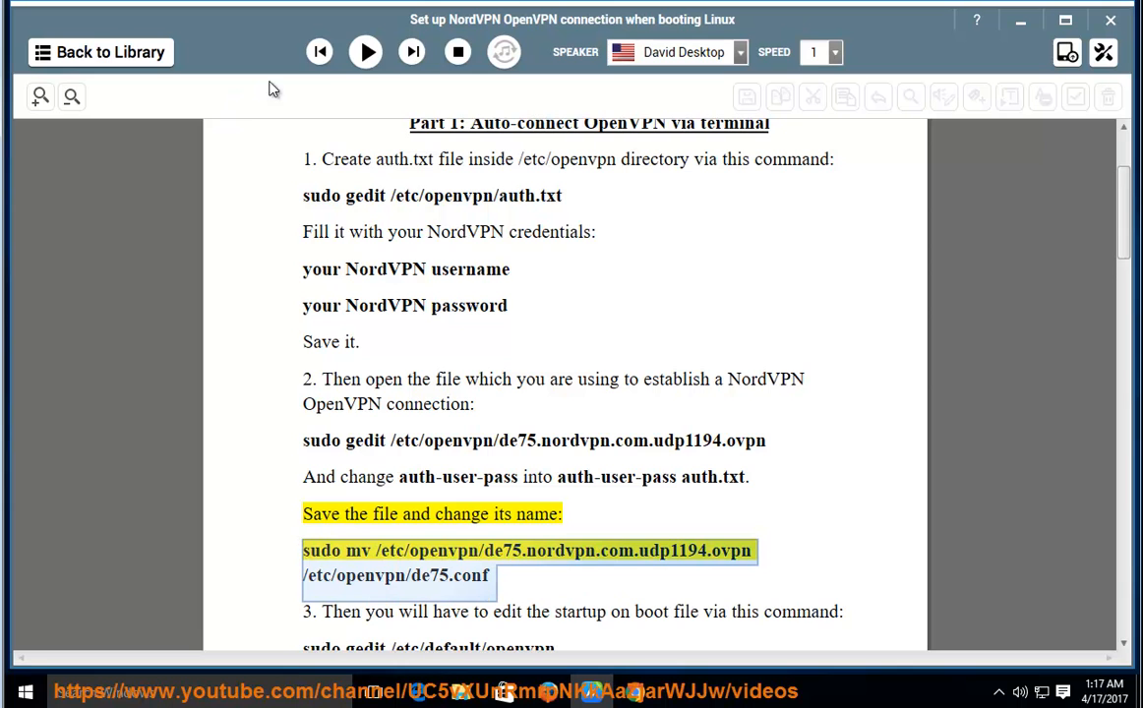
click(365, 51)
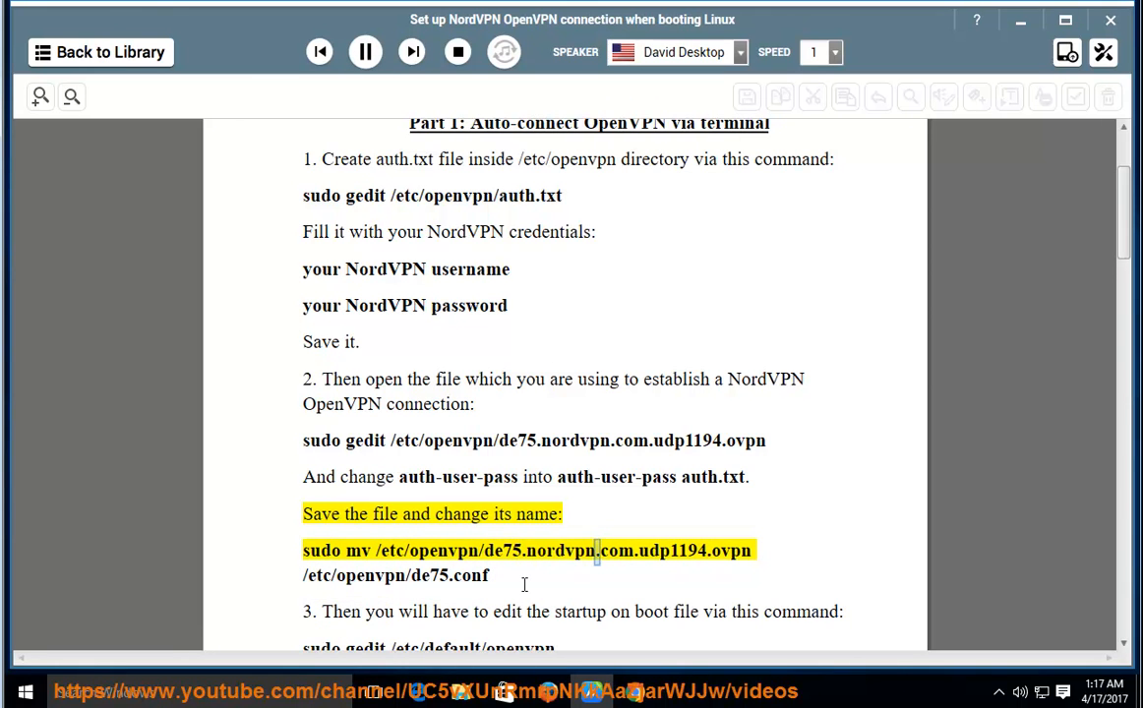
double_click(728, 550)
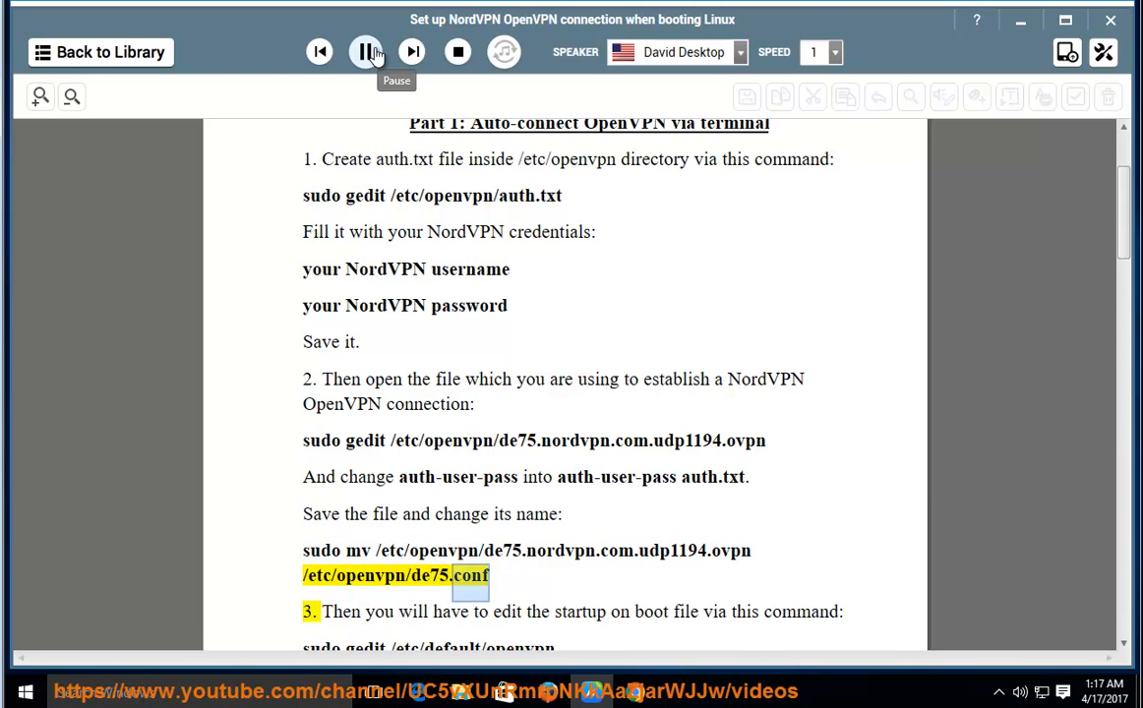
click(365, 53)
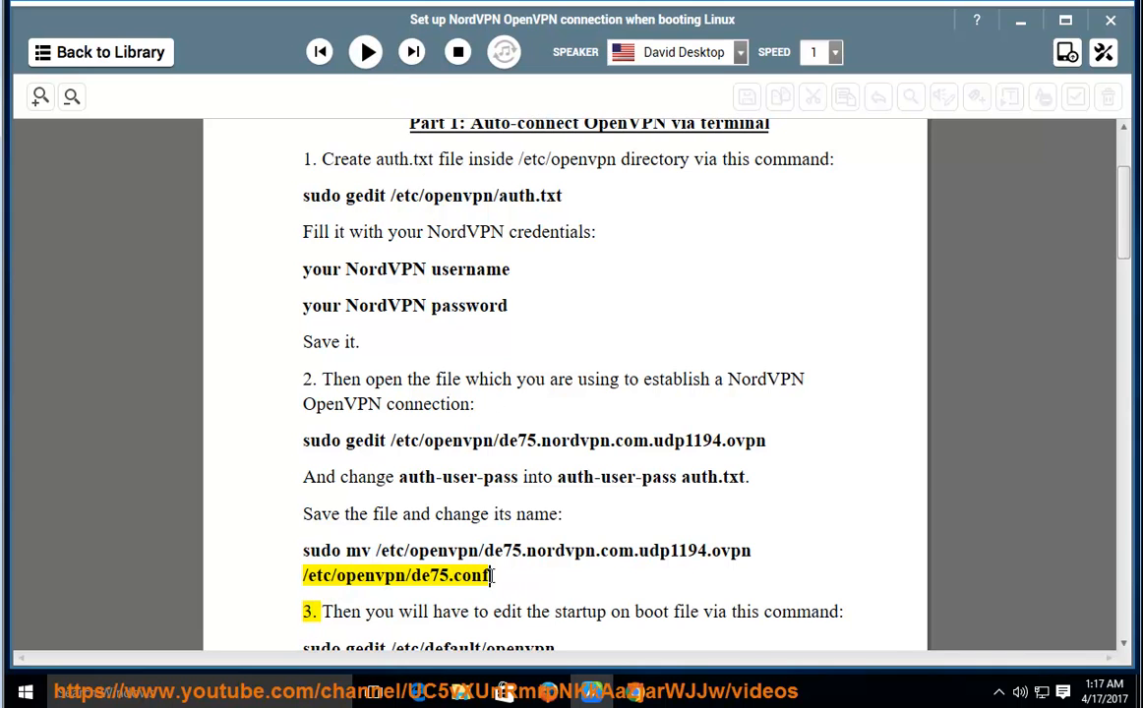
drag(303, 549, 489, 575)
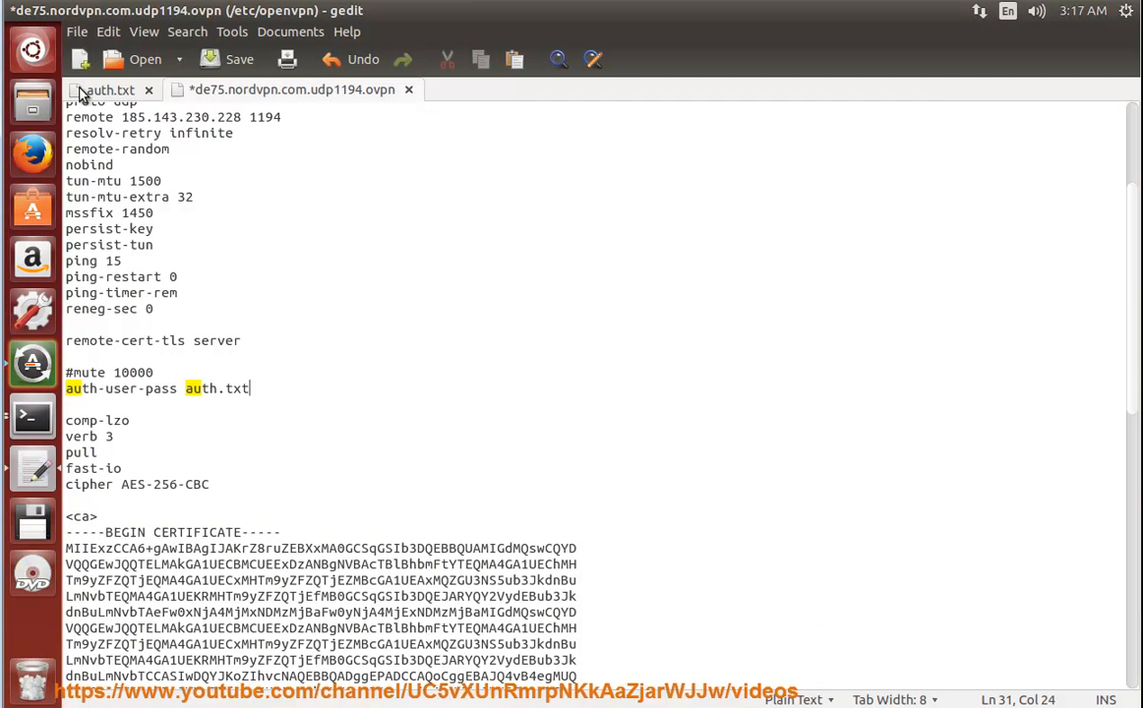
Switch gedit to the auth.txt credentials tab.
click(30, 416)
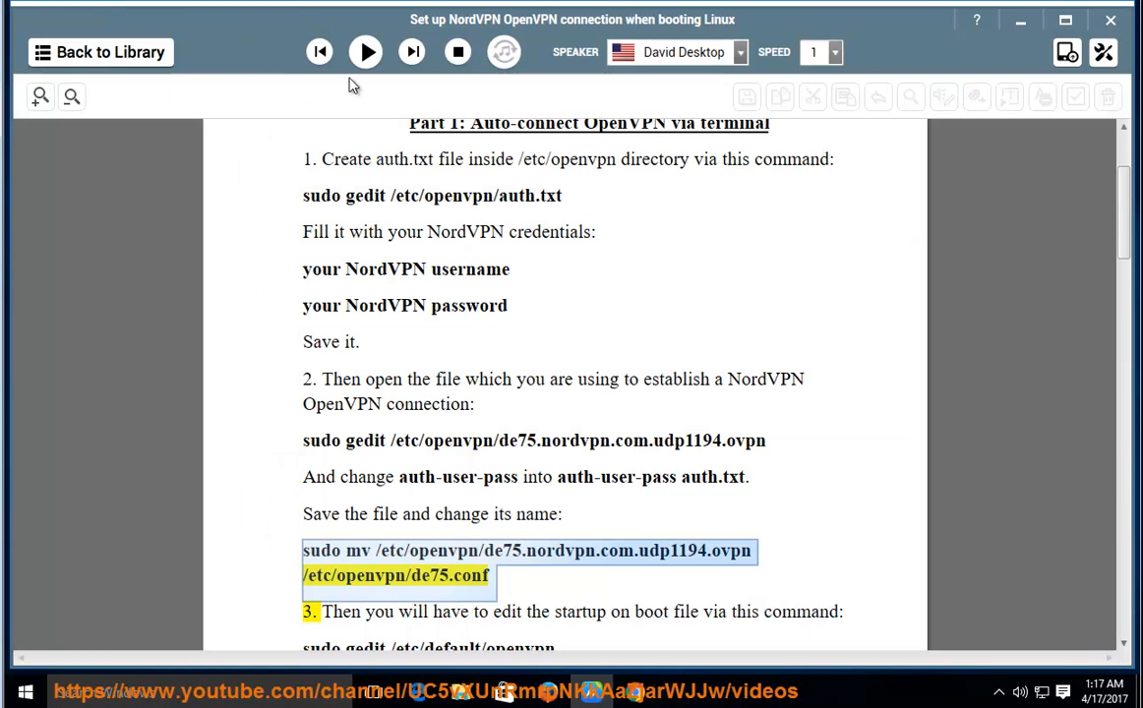
Play step 3 aloud, scrolling along, and pause at AUTOSTART="de75".
click(365, 51)
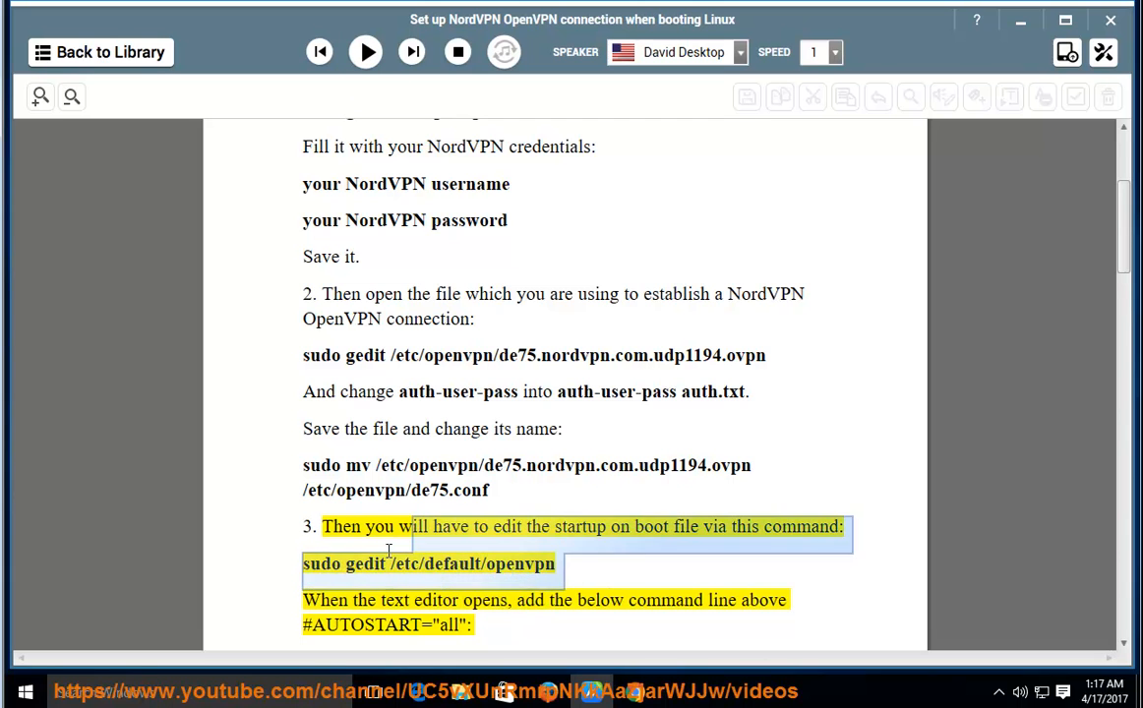
right_click(386, 550)
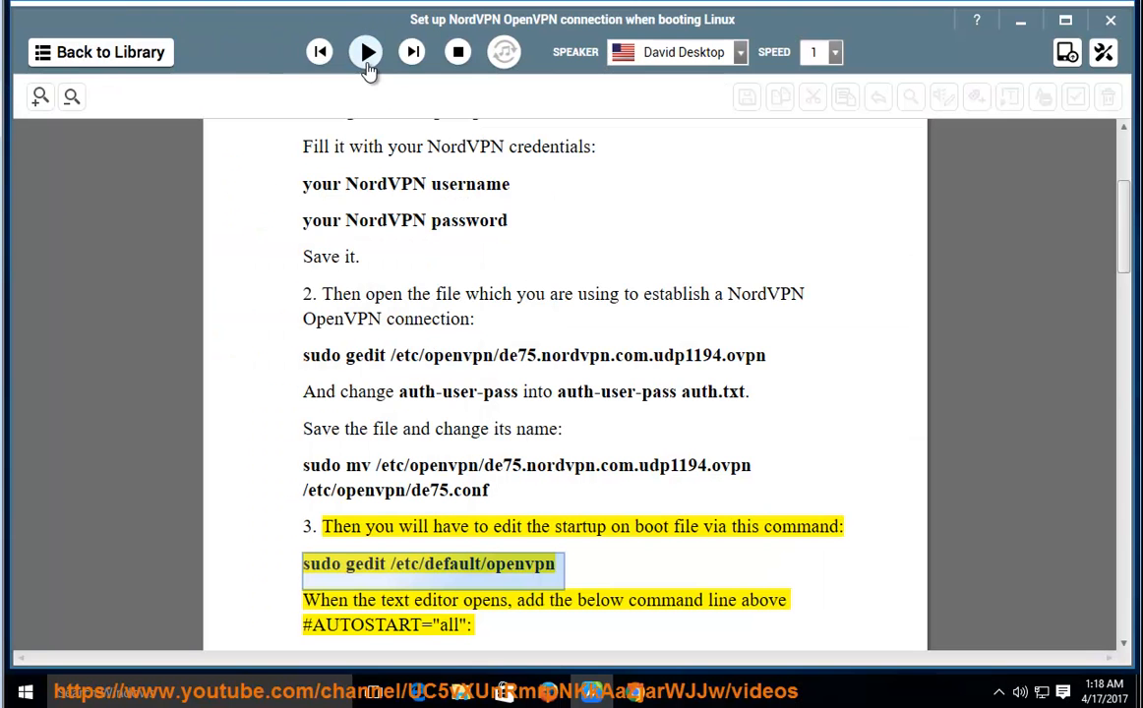
click(365, 52)
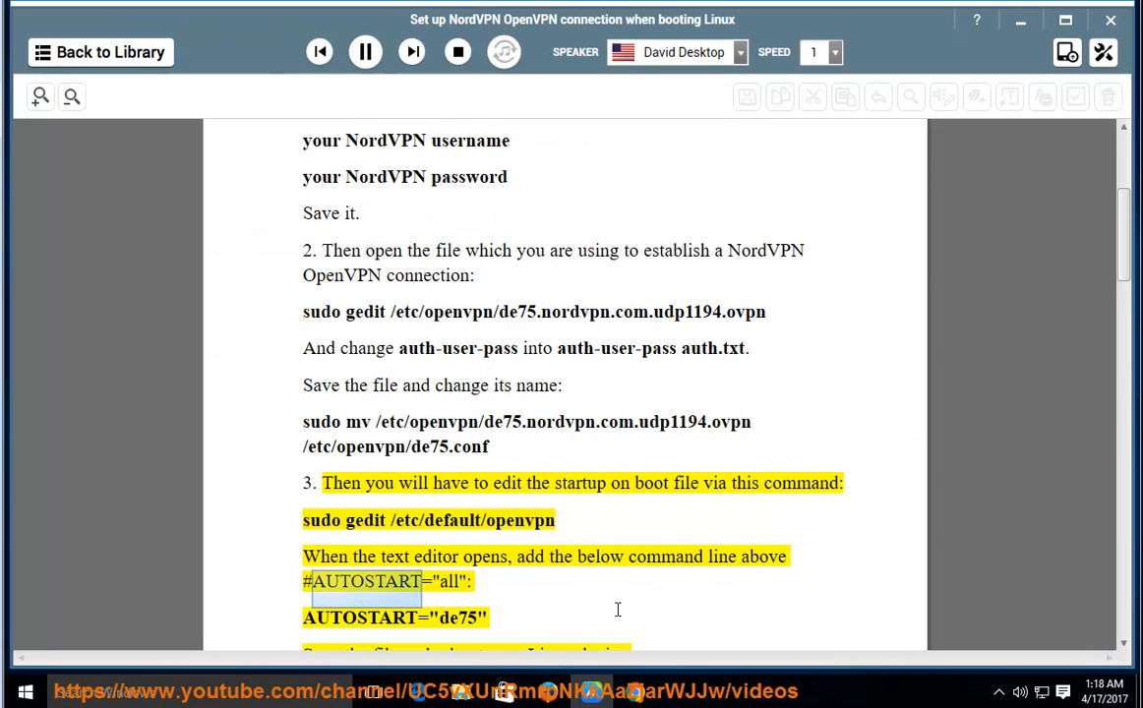
scroll(down, 3)
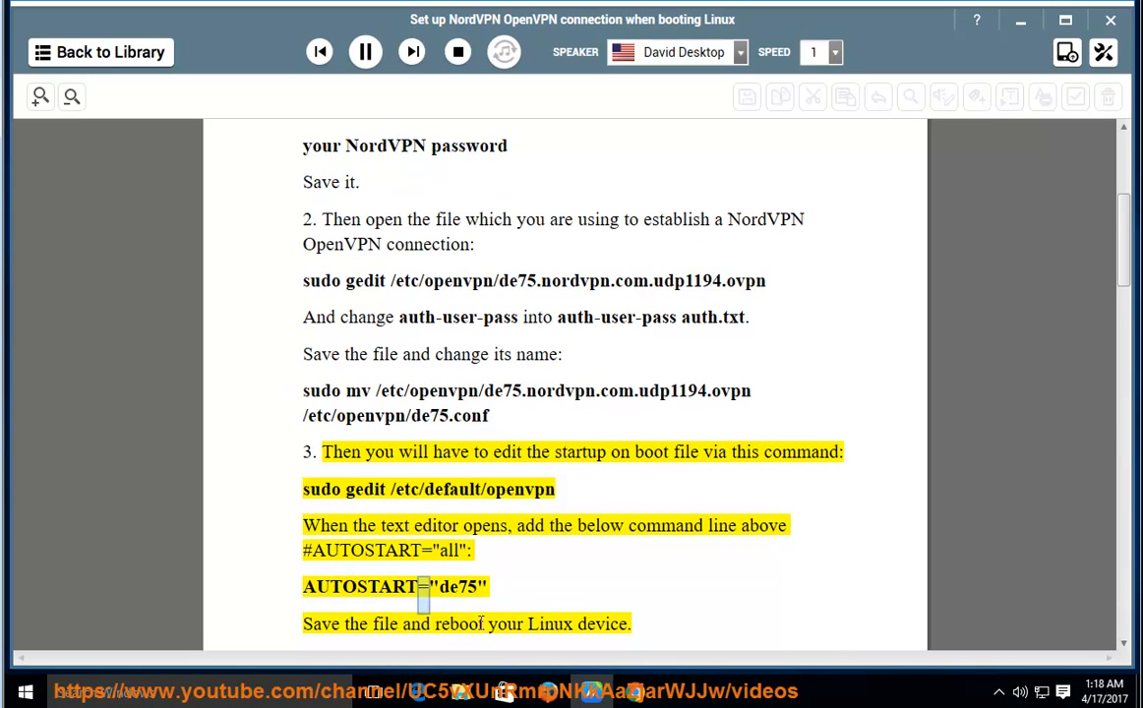
click(365, 52)
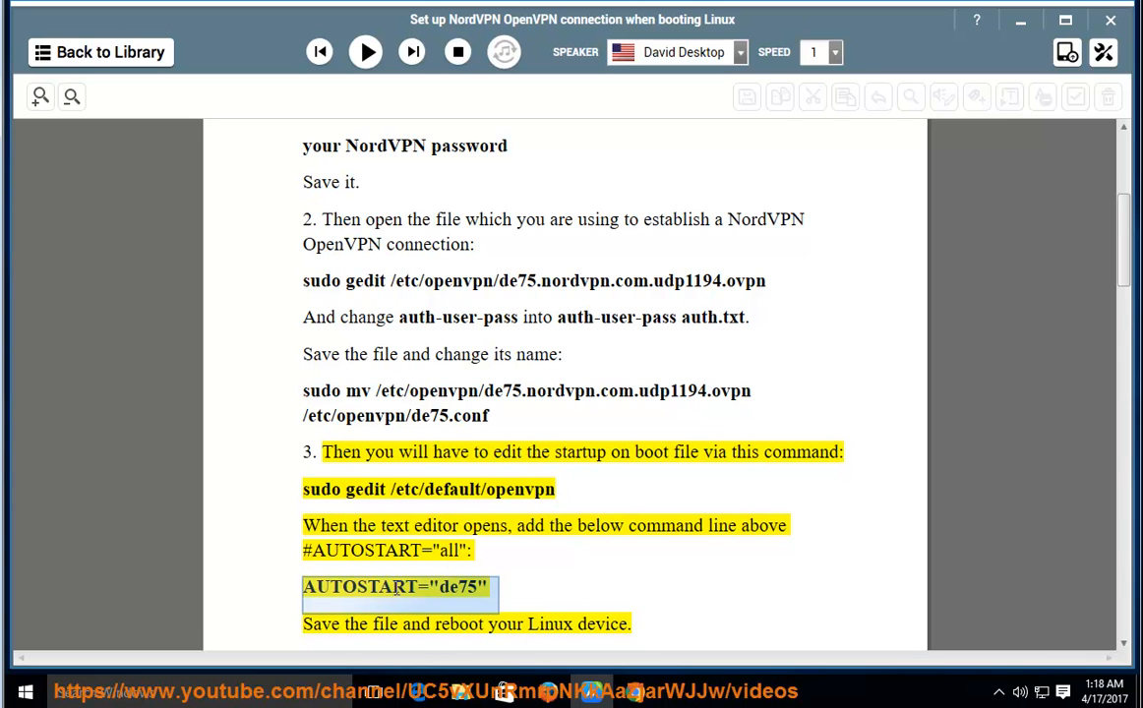
mouse_move(324, 19)
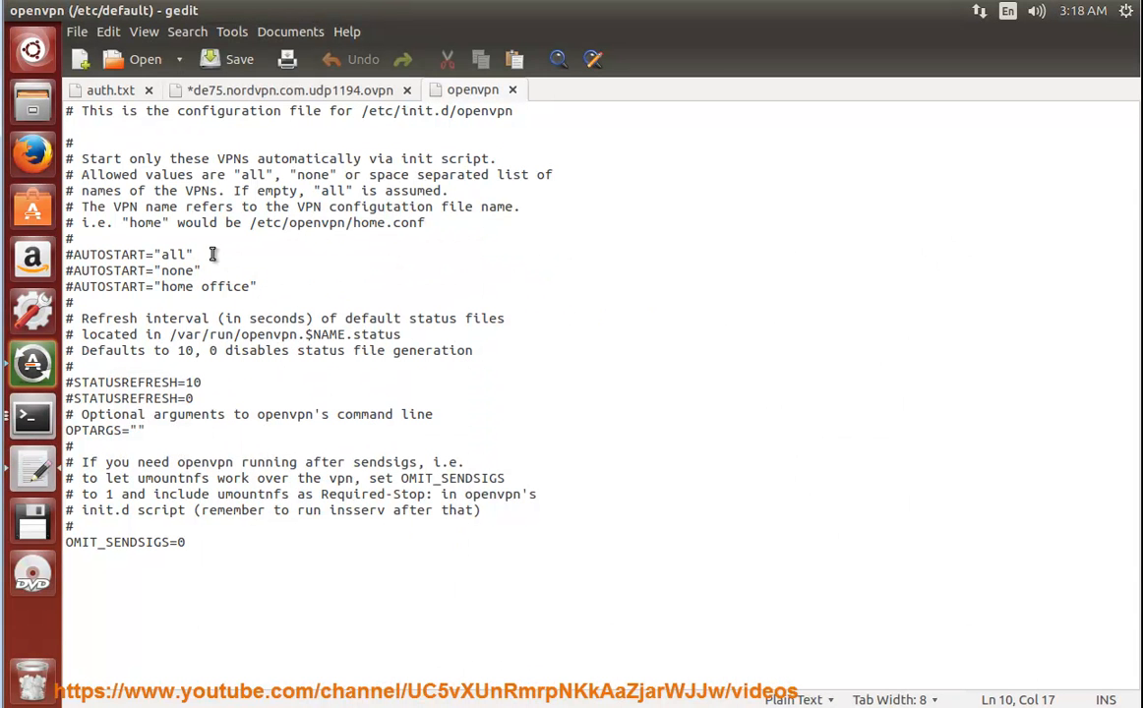
Add a #AUTOSTART="de75" line above #AUTOSTART="all" in /etc/default/openvpn and select it.
key(Return)
text(AUTOSTART="de75)
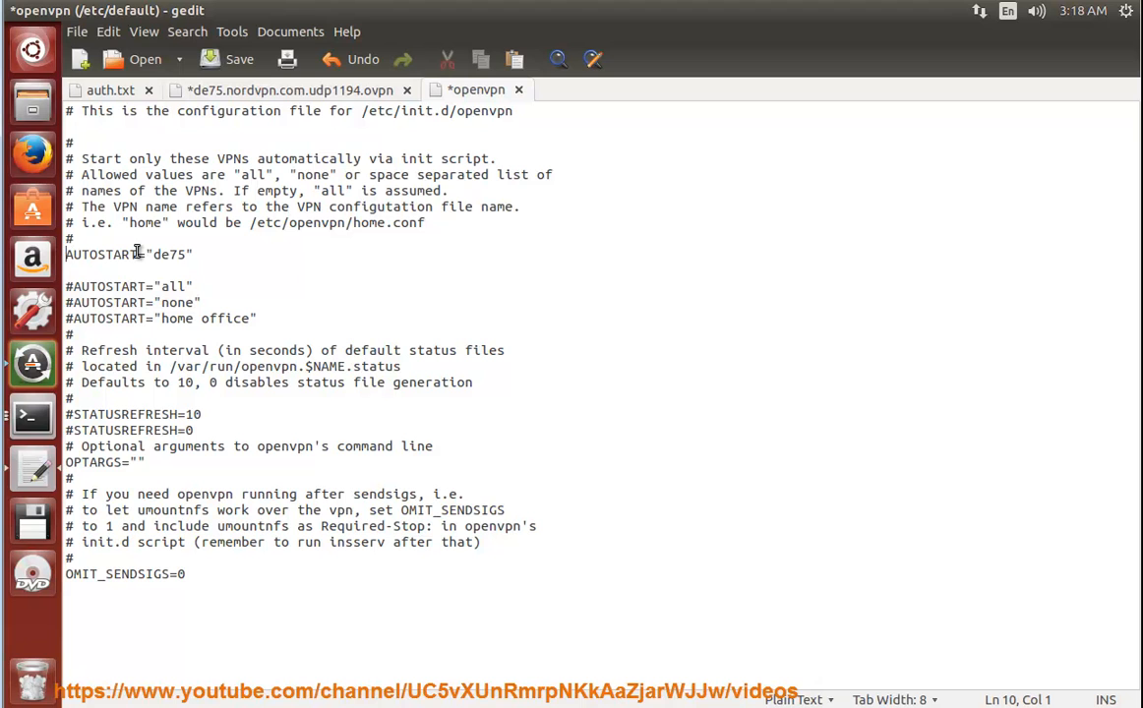
text(#)
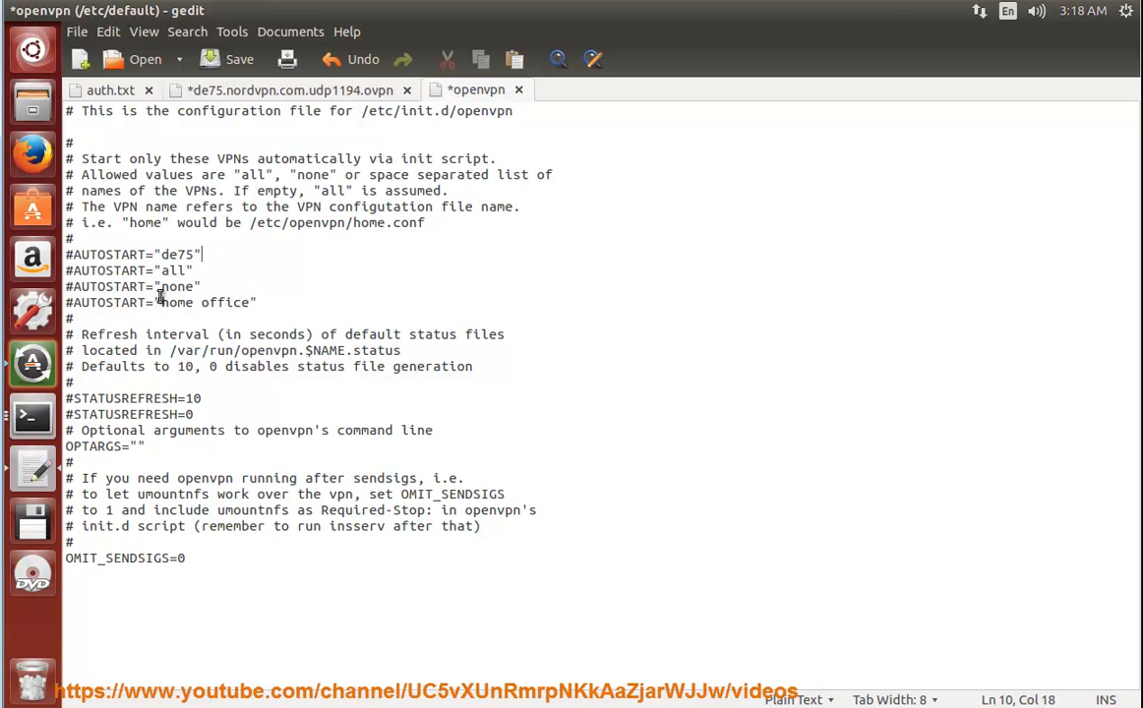
triple_click(128, 254)
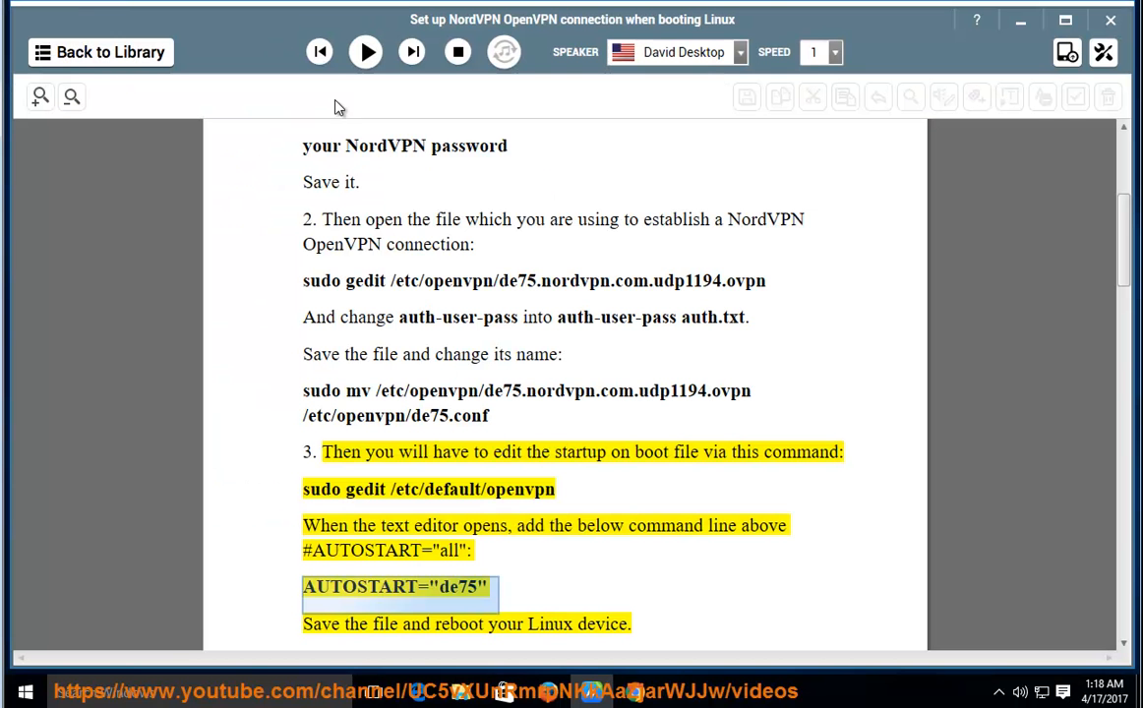
Play and pause the read-aloud through step 4 on running sudo traceroute 8.8.8.8.
click(365, 52)
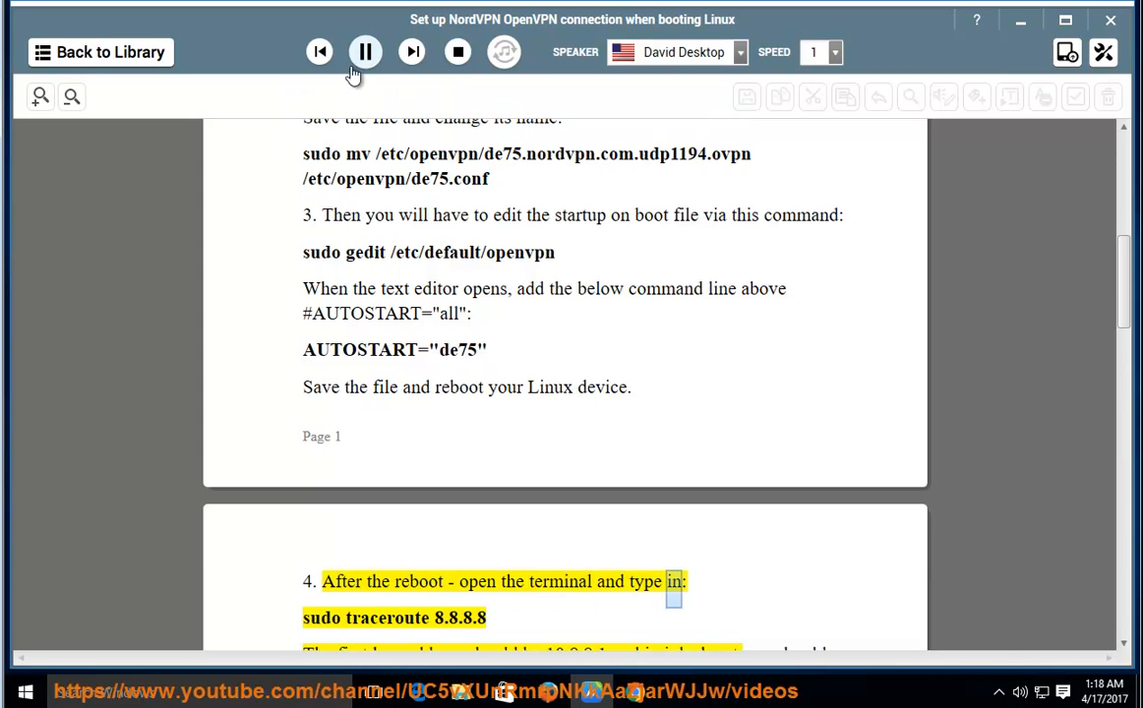
click(365, 51)
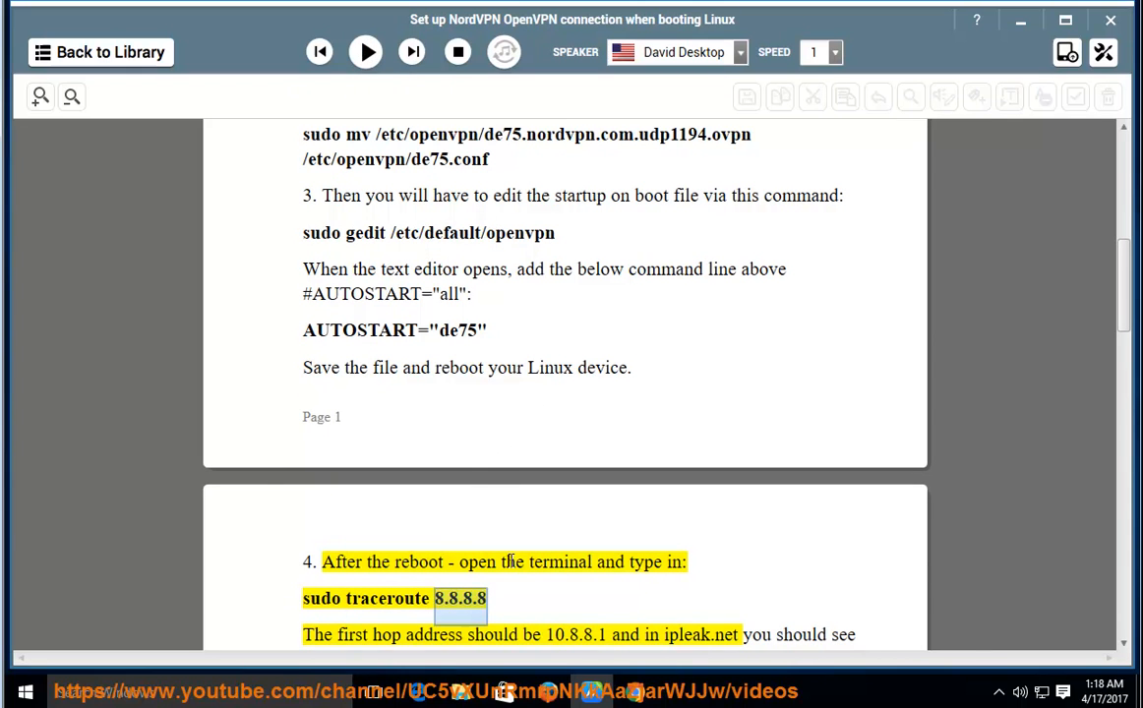
click(365, 52)
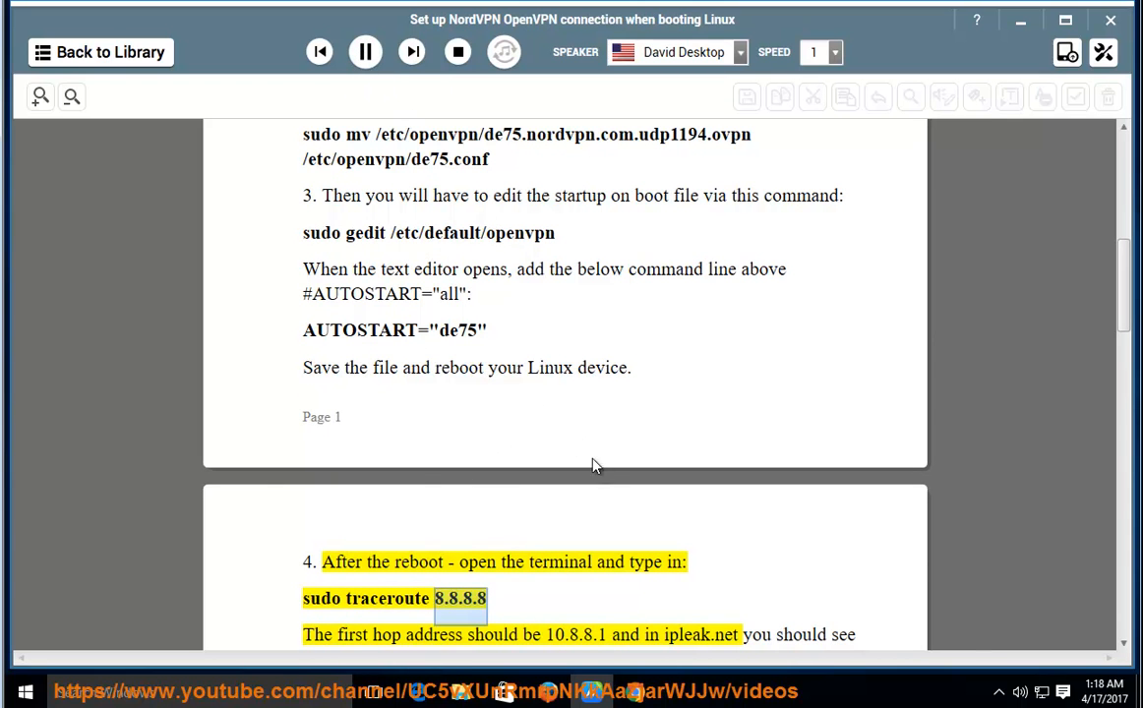
click(365, 52)
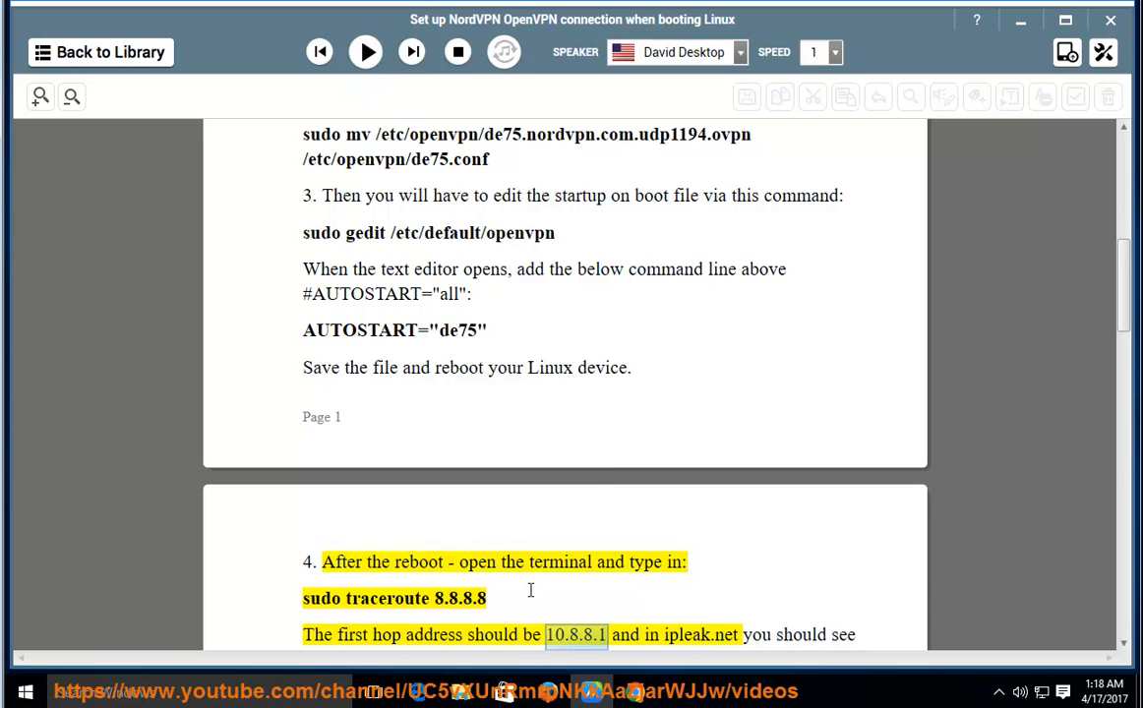
double_click(364, 598)
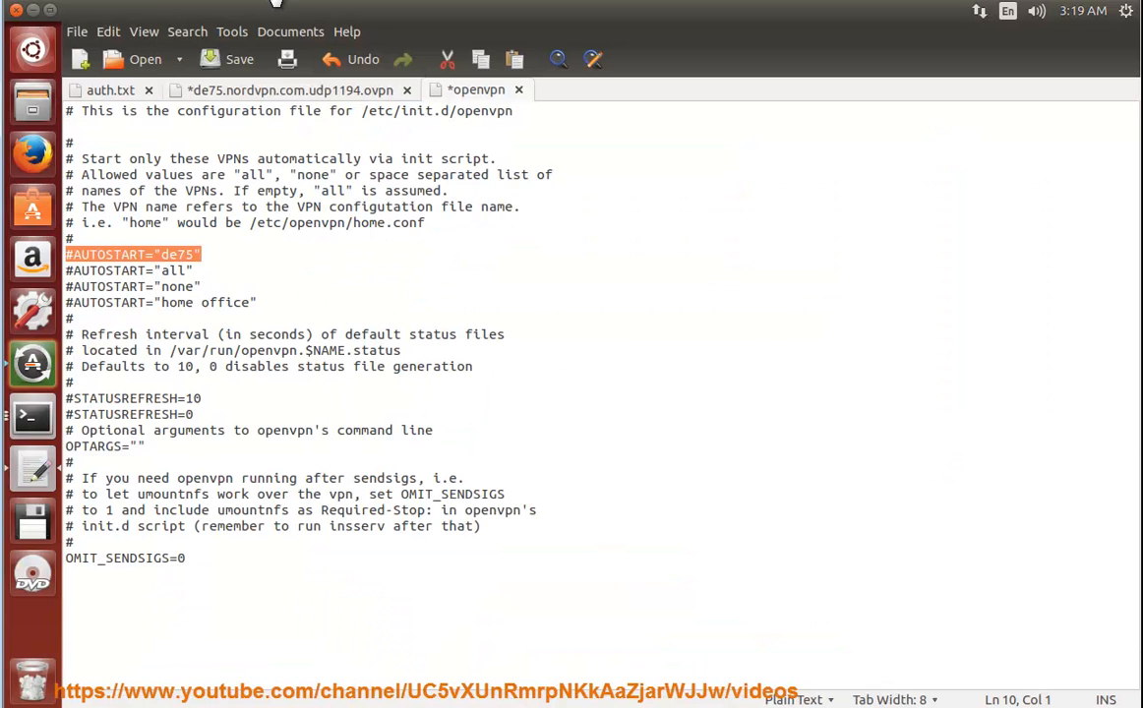
Cancel closing gedit's unsaved openvpn file and bring up the Terminal window.
click(78, 31)
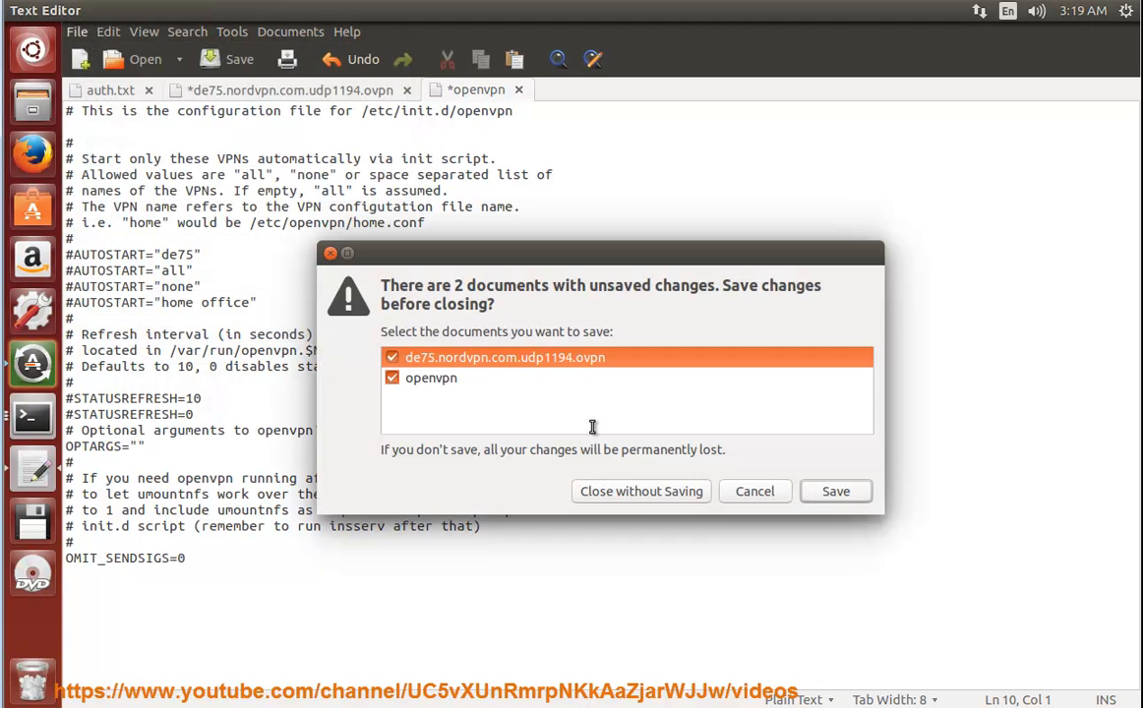
mouse_move(754, 492)
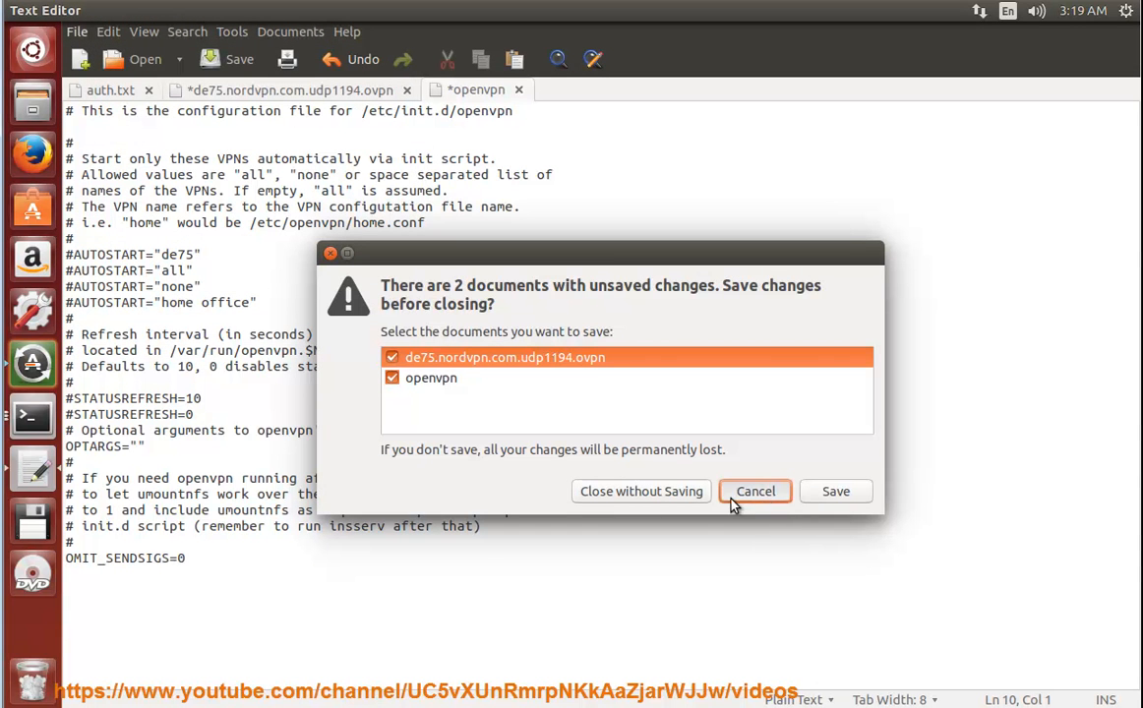
click(640, 491)
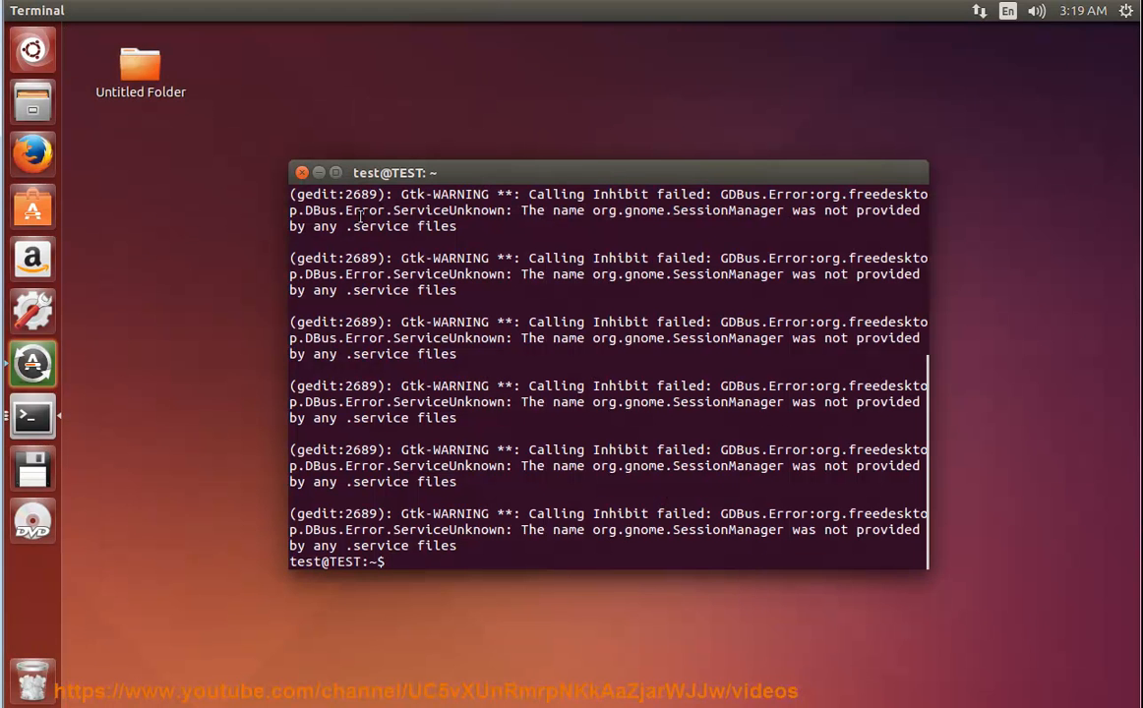
right_click(405, 567)
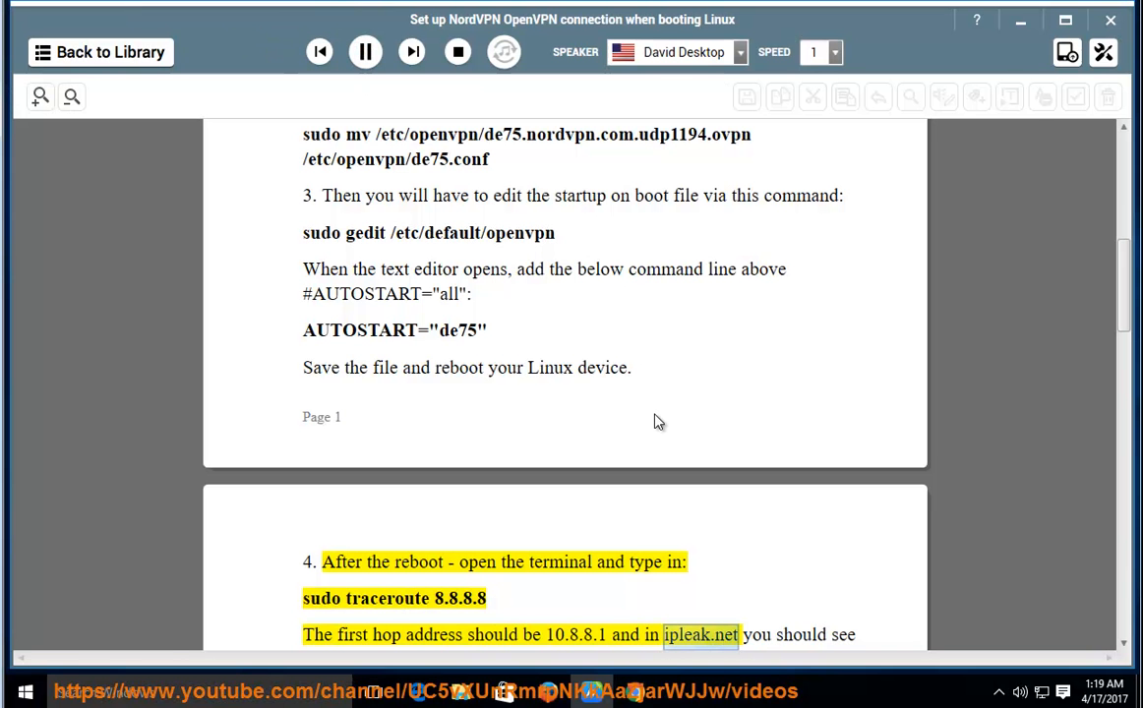
Scroll the guide while it reads past DONE into Part 2's Network Manager auto-connect guides.
scroll(down, 3)
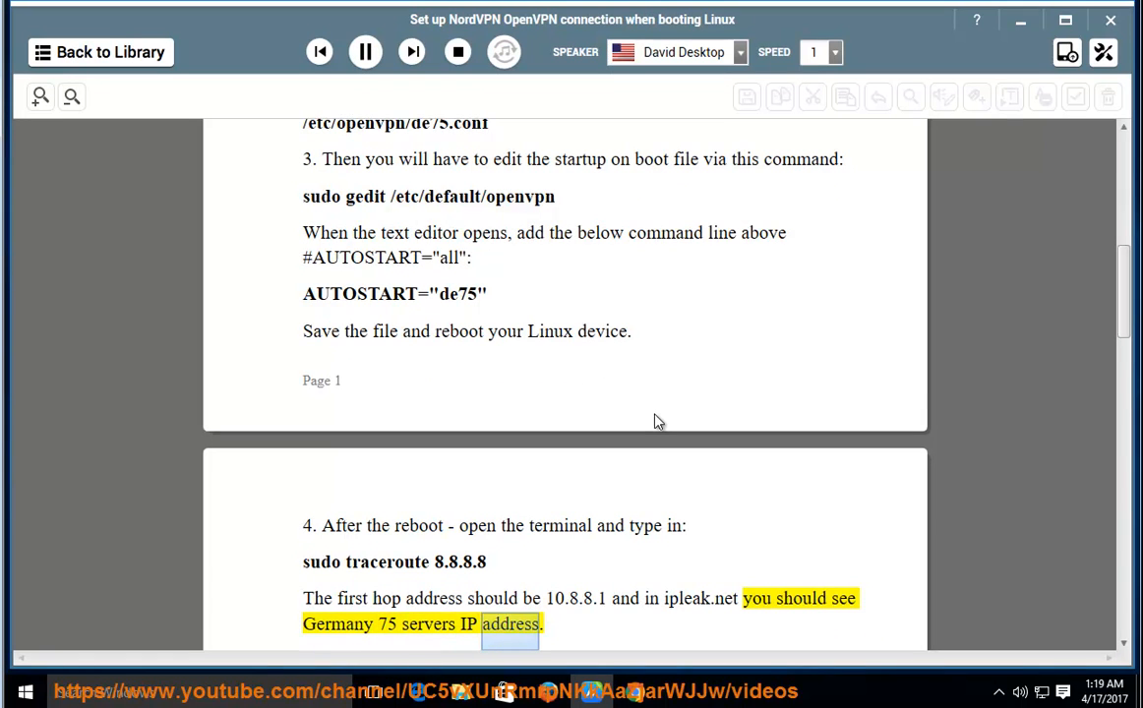
scroll(down, 3)
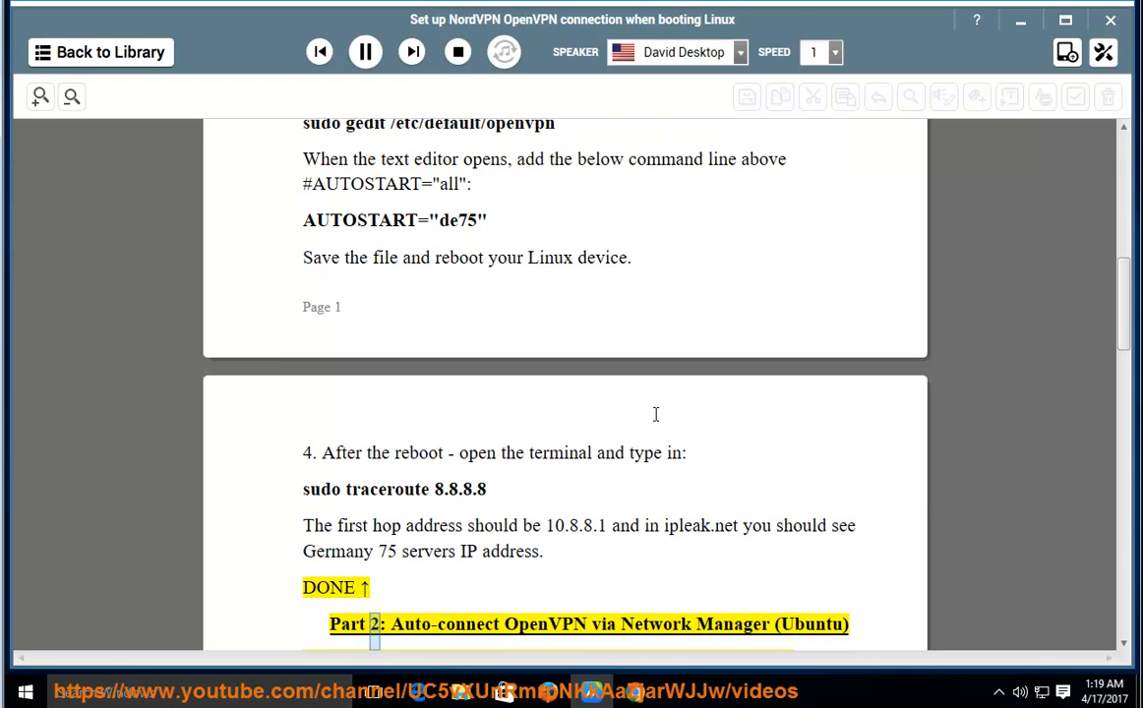
double_click(732, 624)
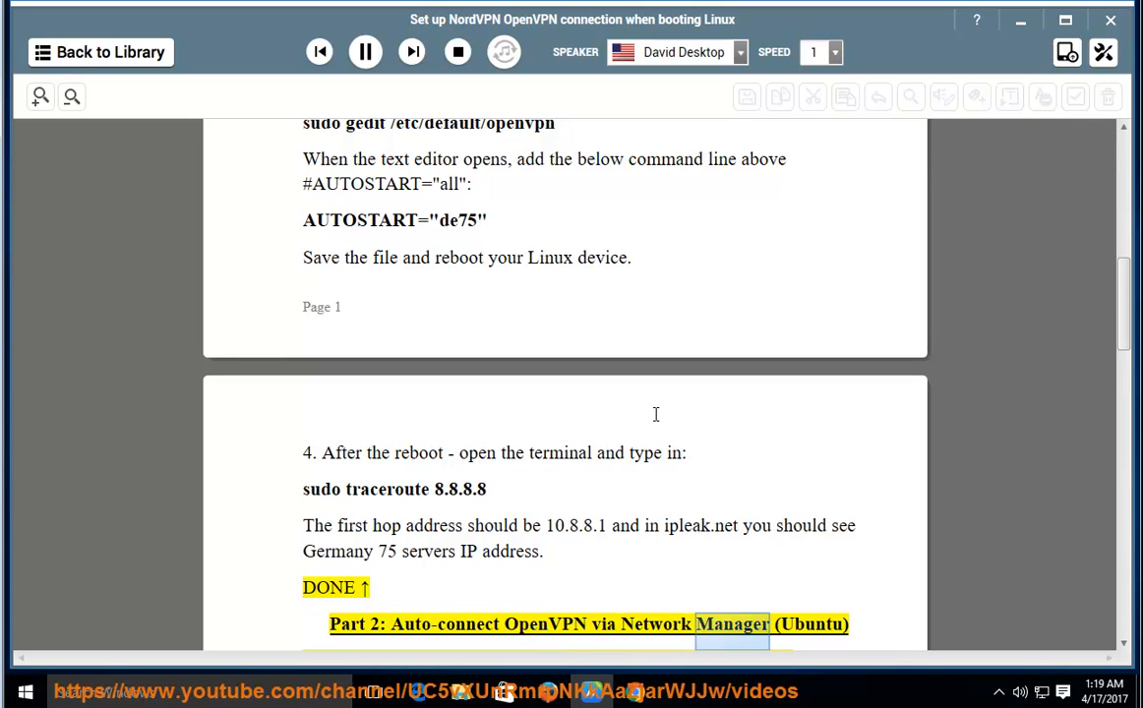
scroll(down, 3)
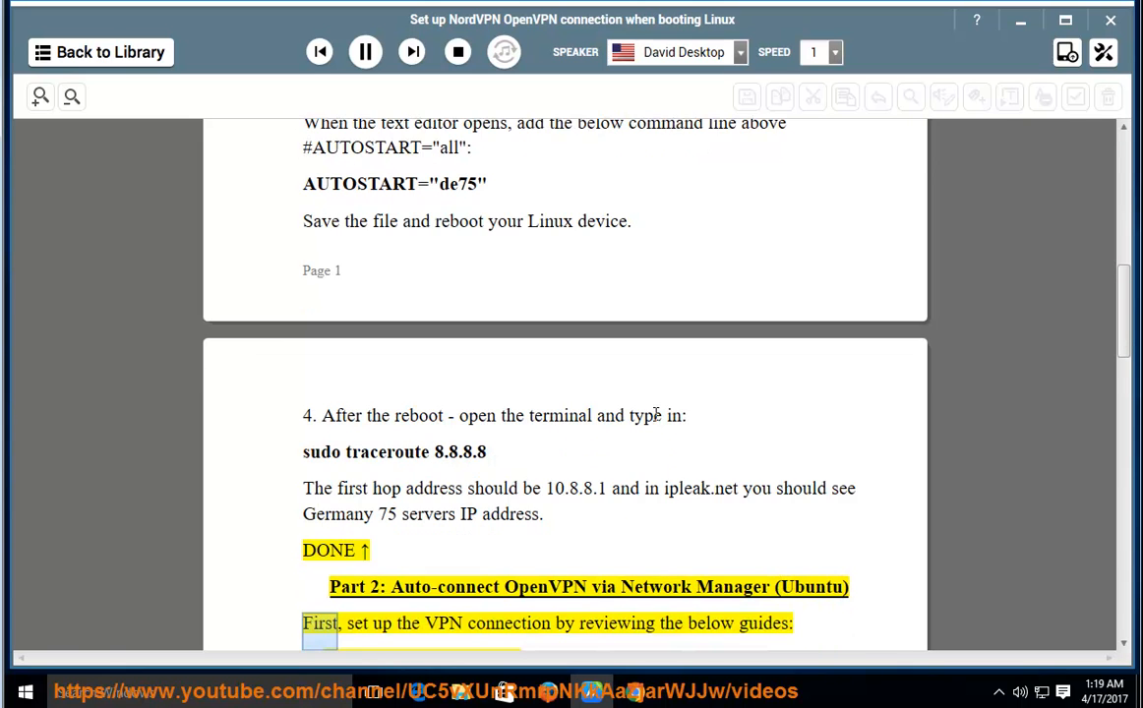
double_click(617, 622)
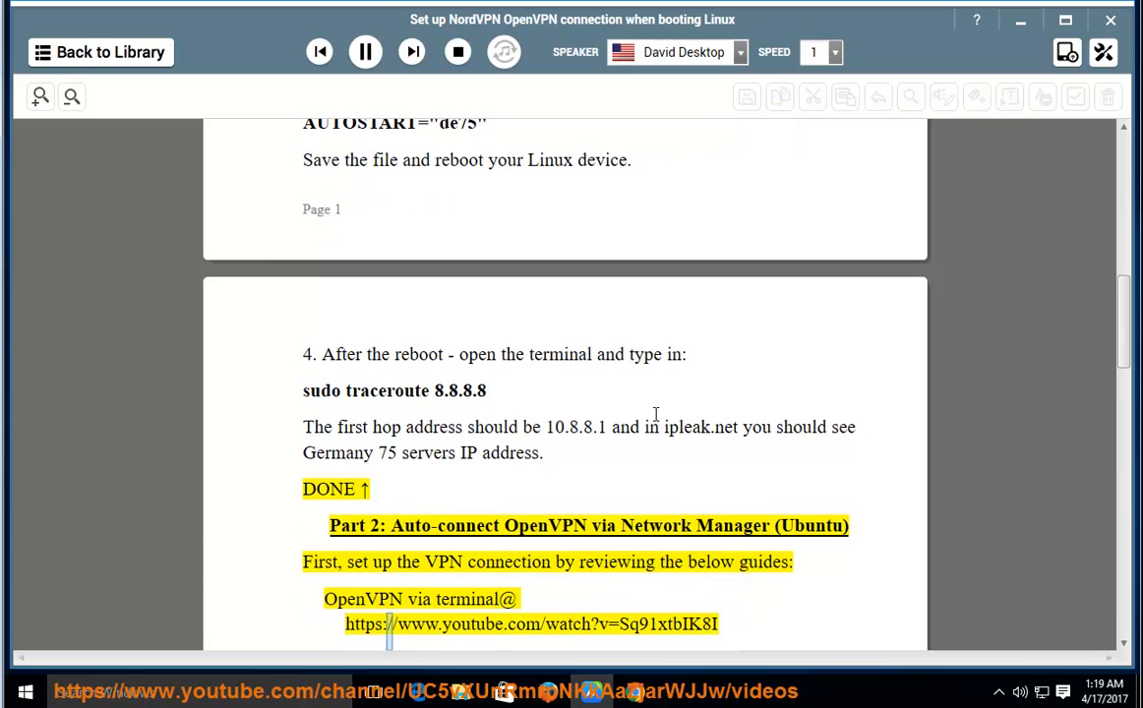
double_click(472, 624)
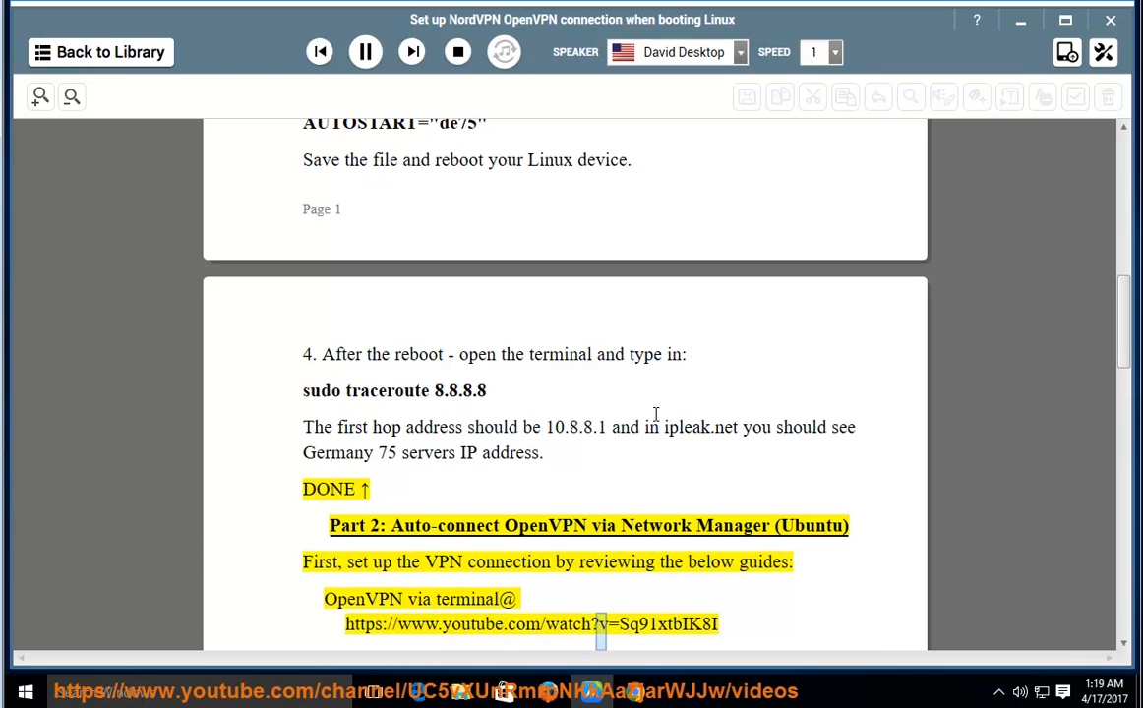
double_click(666, 625)
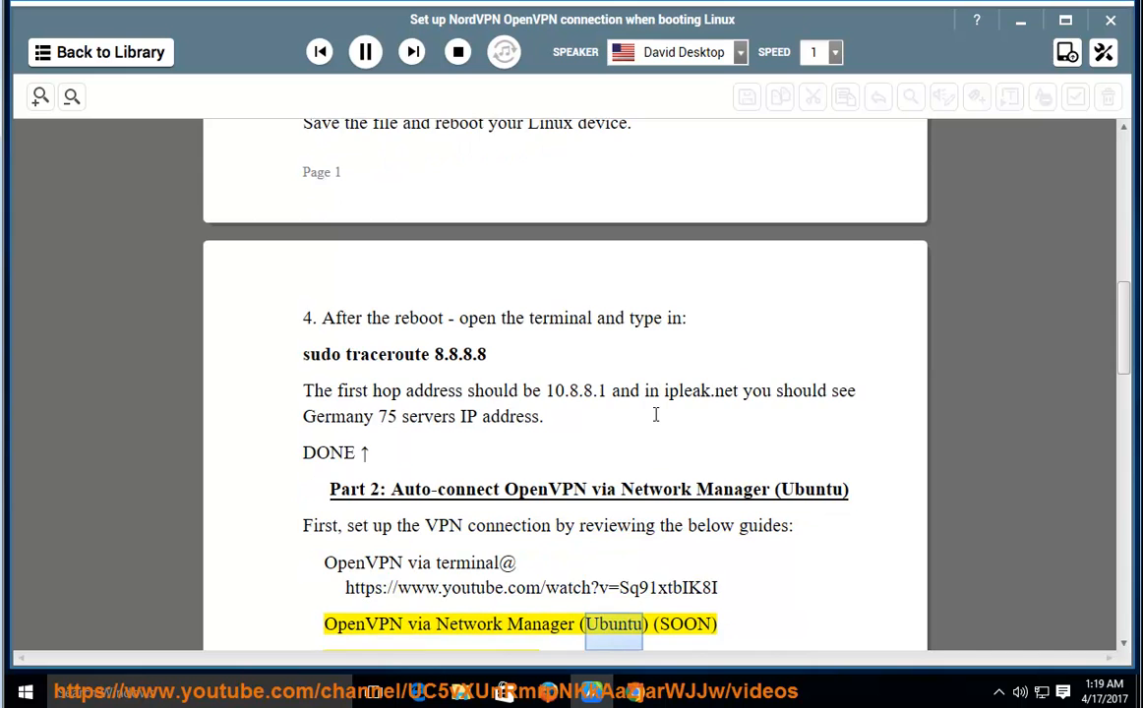
scroll(down, 3)
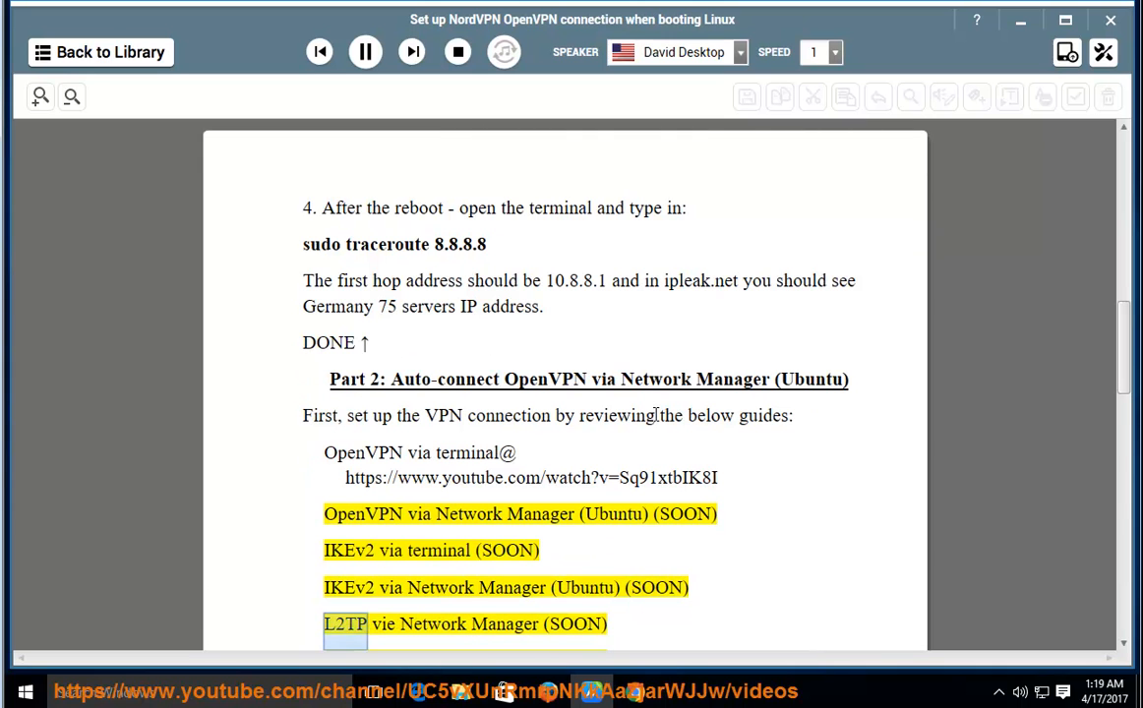
scroll(down, 3)
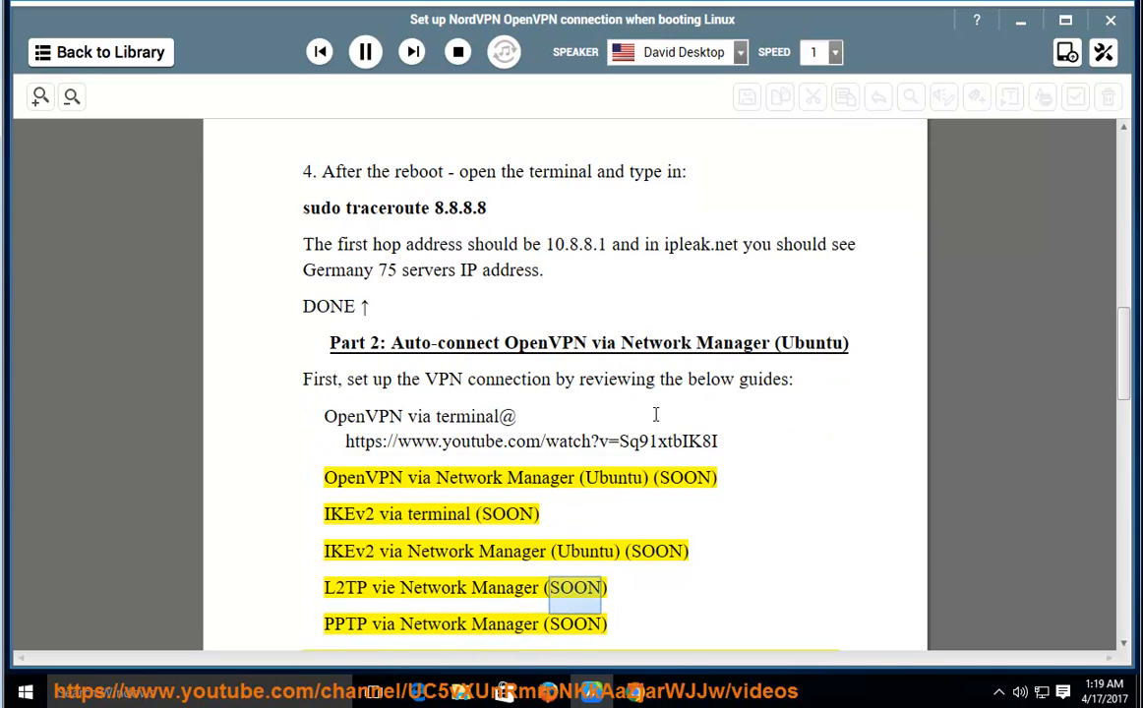
double_click(500, 623)
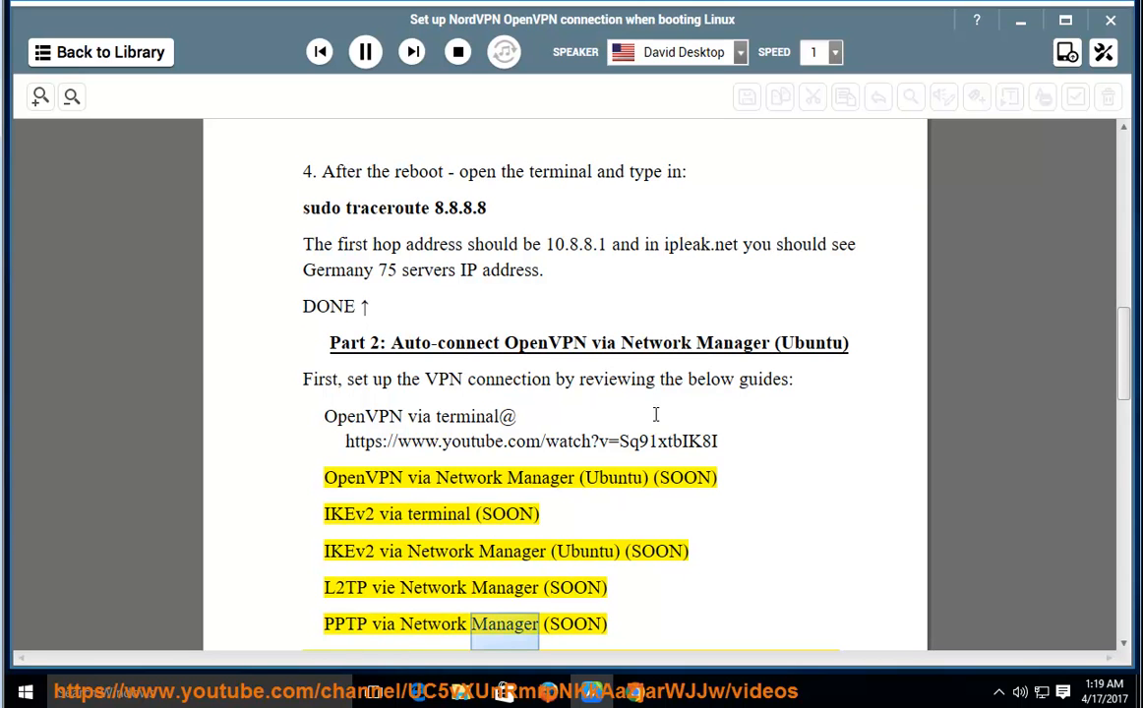
scroll(down, 3)
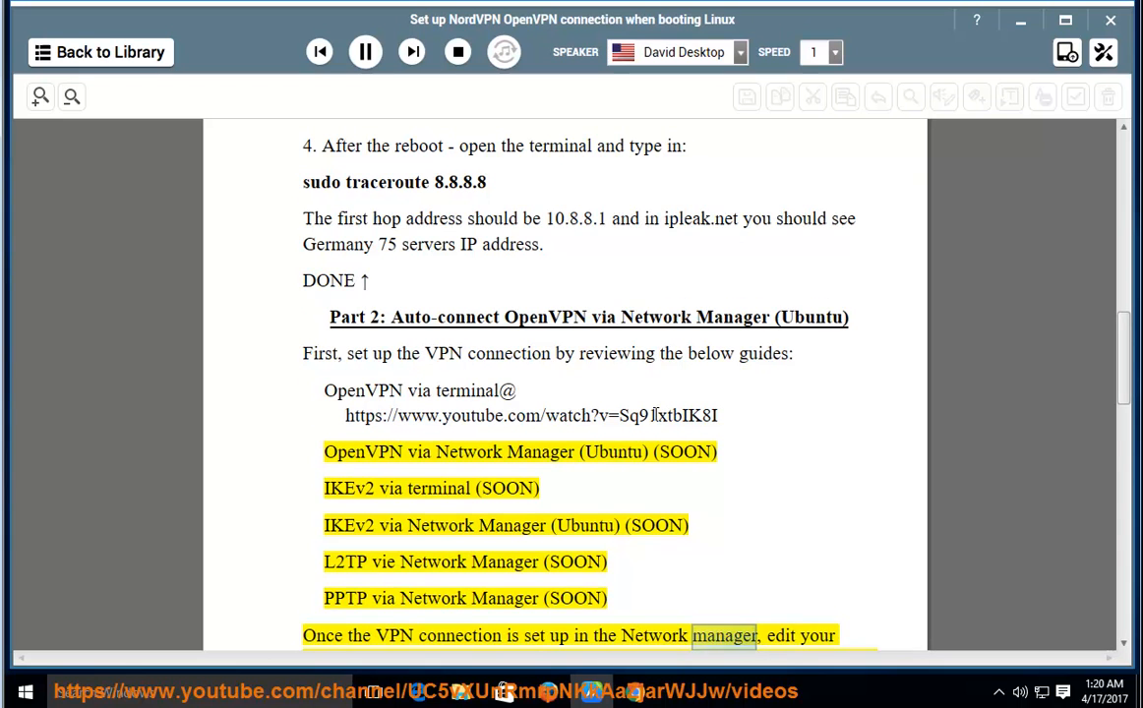
scroll(down, 3)
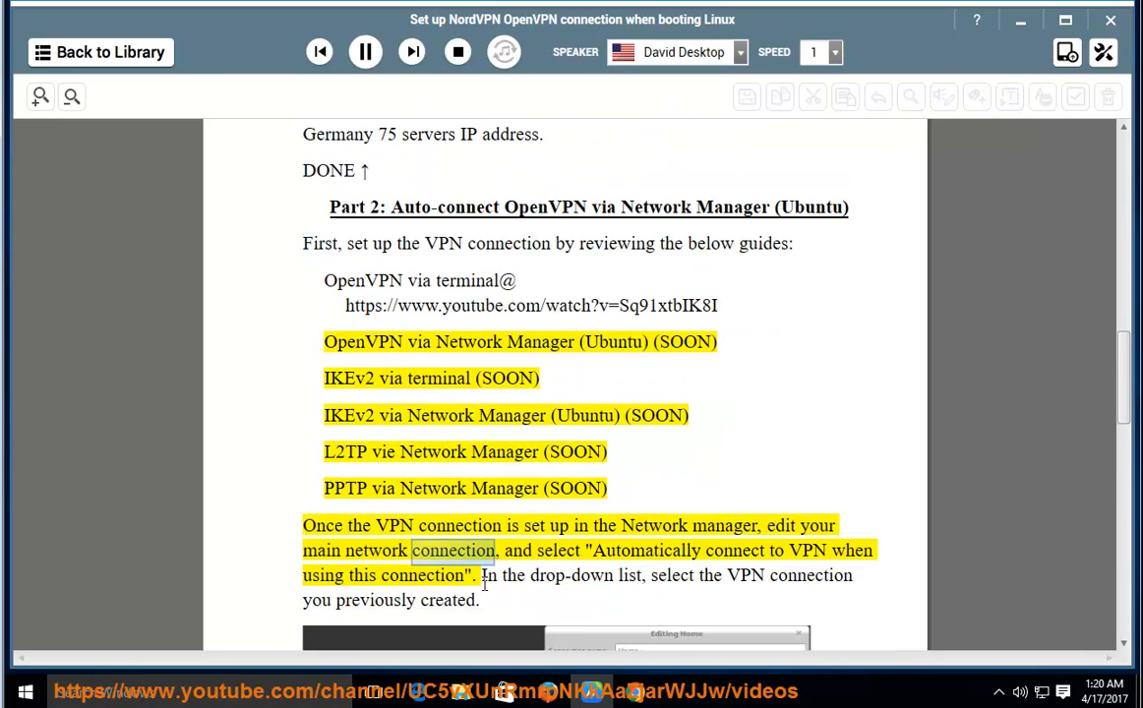